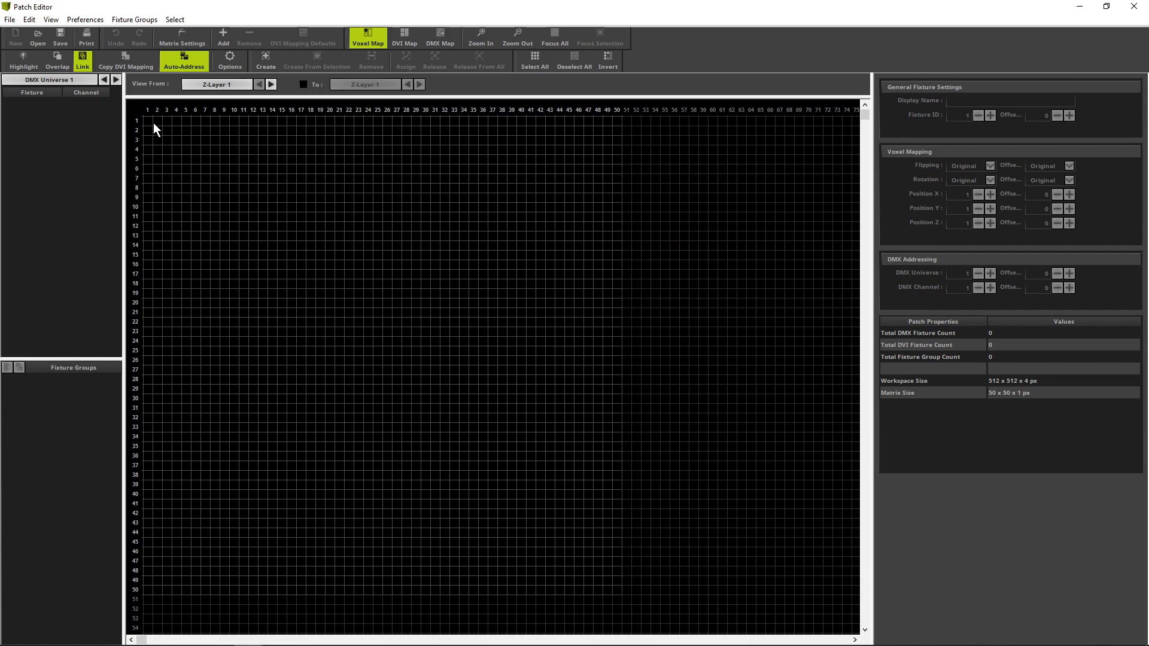
Step: Show the Background Image settings from the View menu
left_click(51, 19)
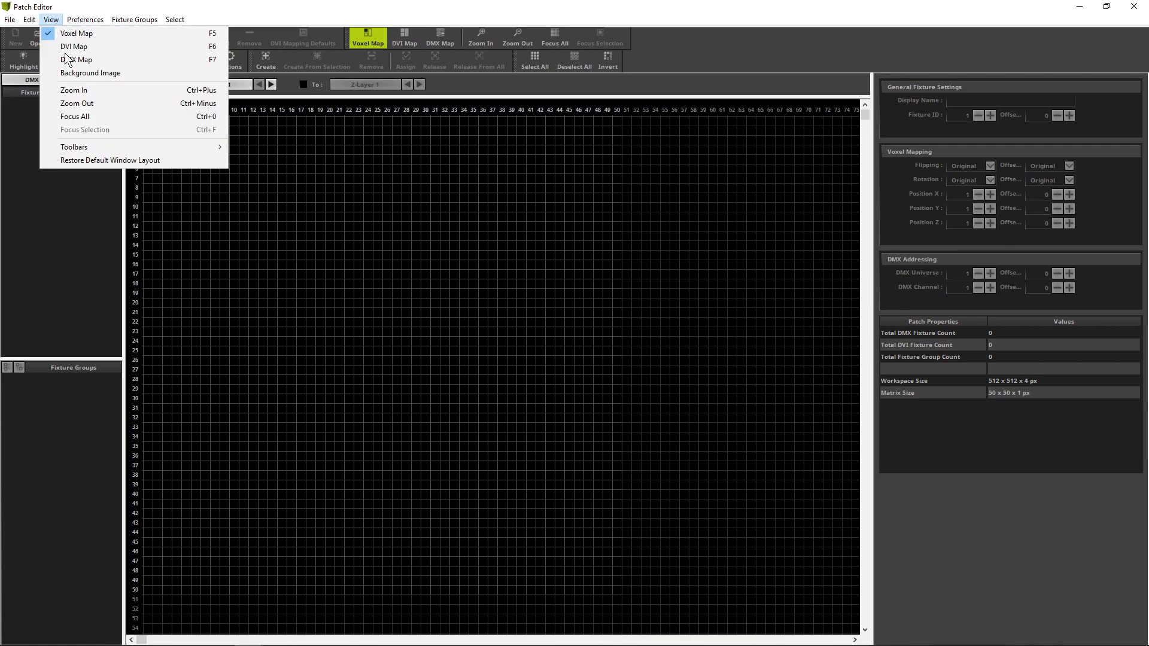
left_click(89, 73)
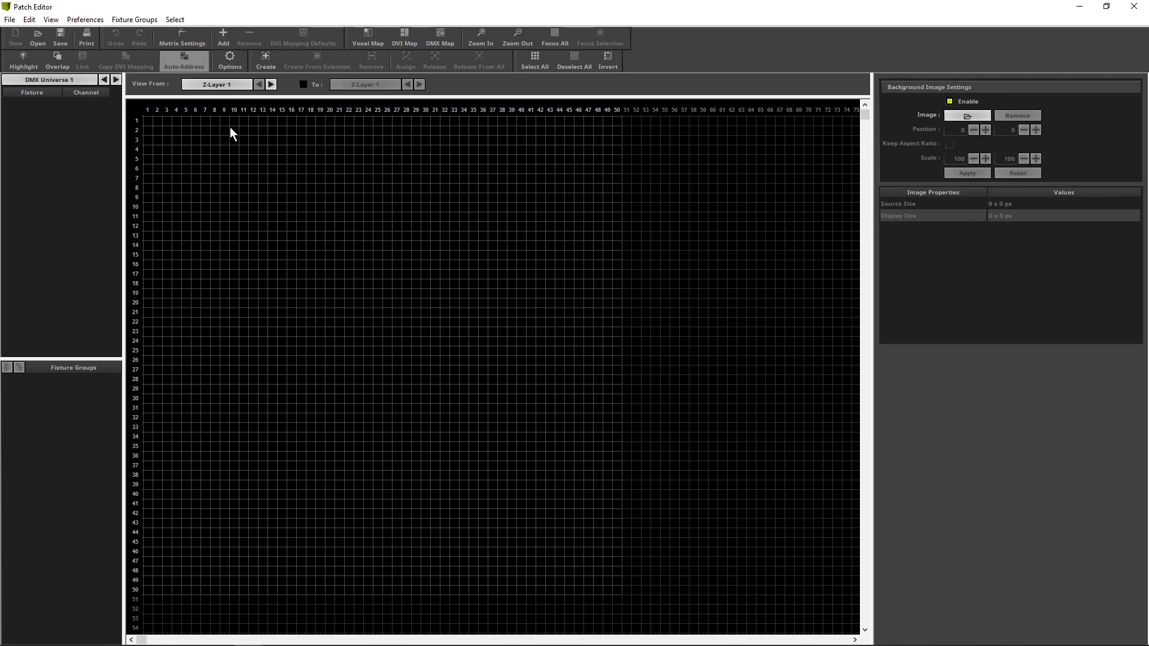
Step: Load Background_CircleDiamond.png as the background at scale 25, keeping aspect ratio
left_click(966, 115)
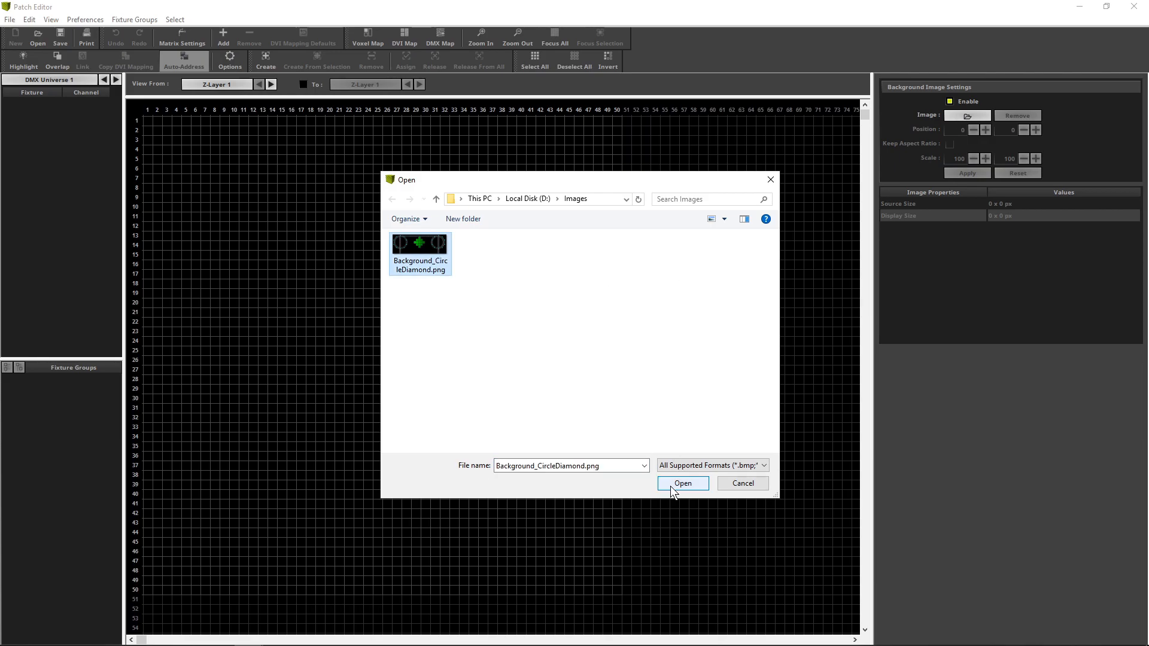
left_click(681, 482)
type("25")
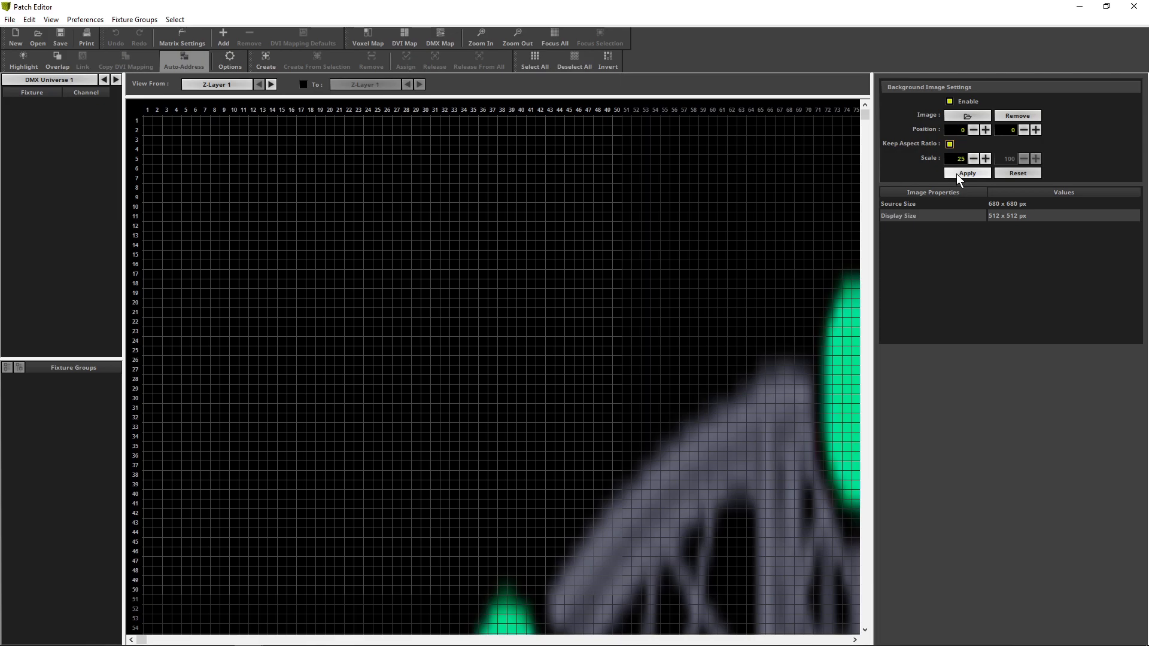
Step: Apply scale 25, then reduce the background scale to 22.5 and apply it
left_click(966, 172)
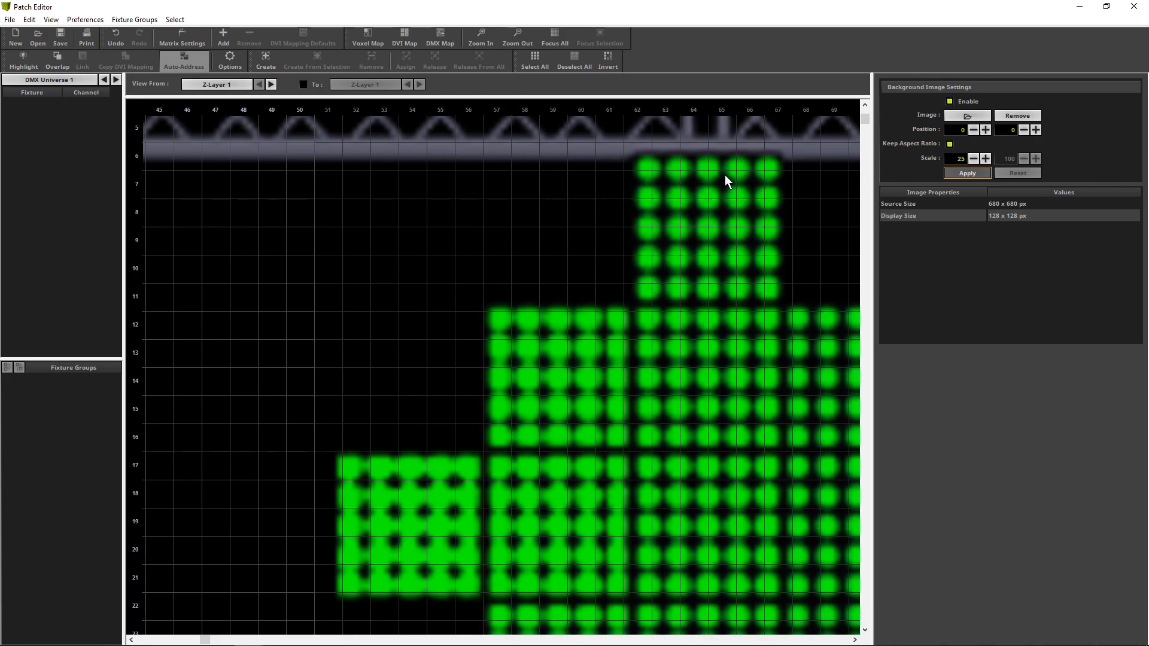
left_click(961, 158)
type("22.5")
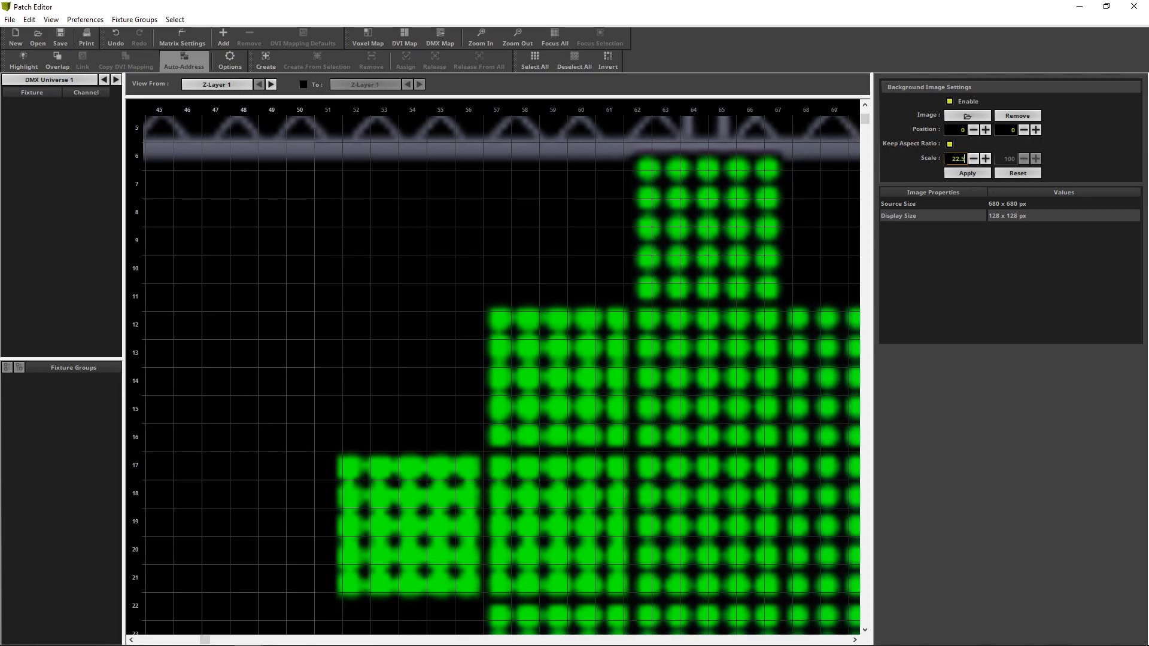
left_click(968, 173)
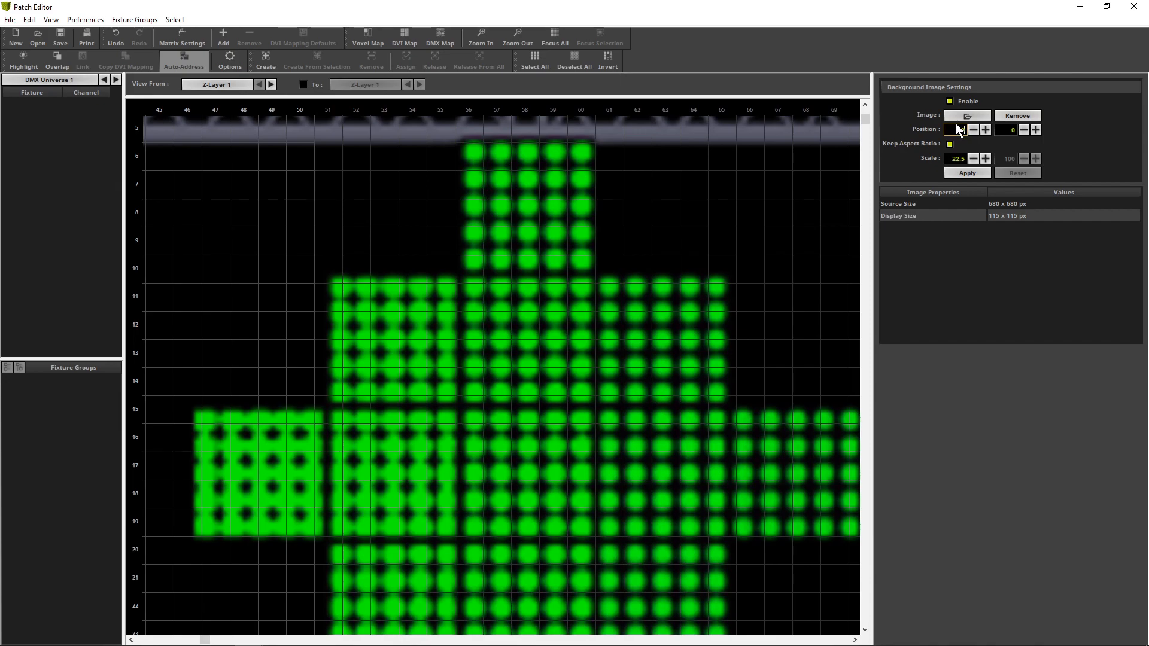
mouse_move(962, 151)
type("-1")
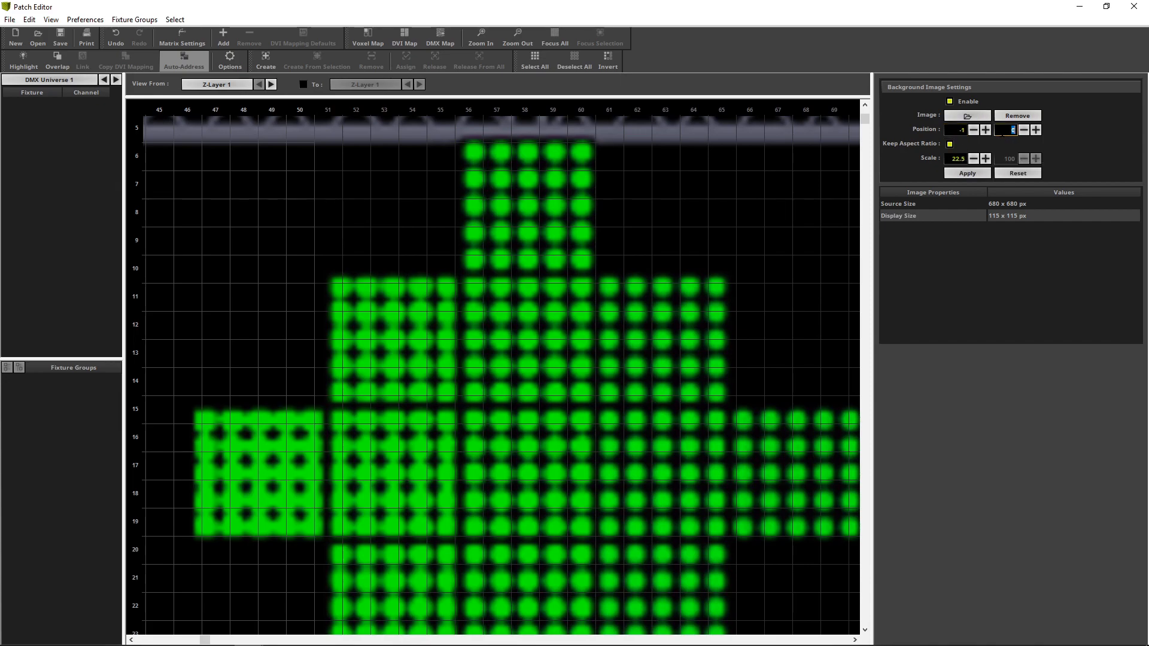
Step: Offset the background image to position -1, 0.3 and apply it
left_click(1037, 130)
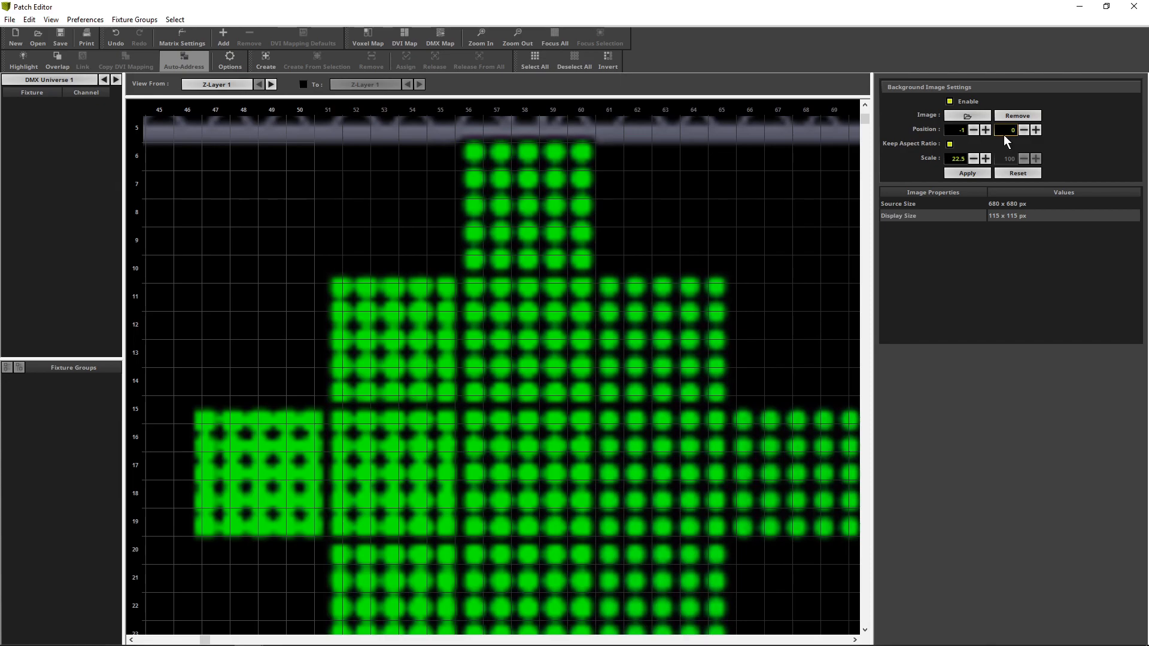
left_click(1035, 129)
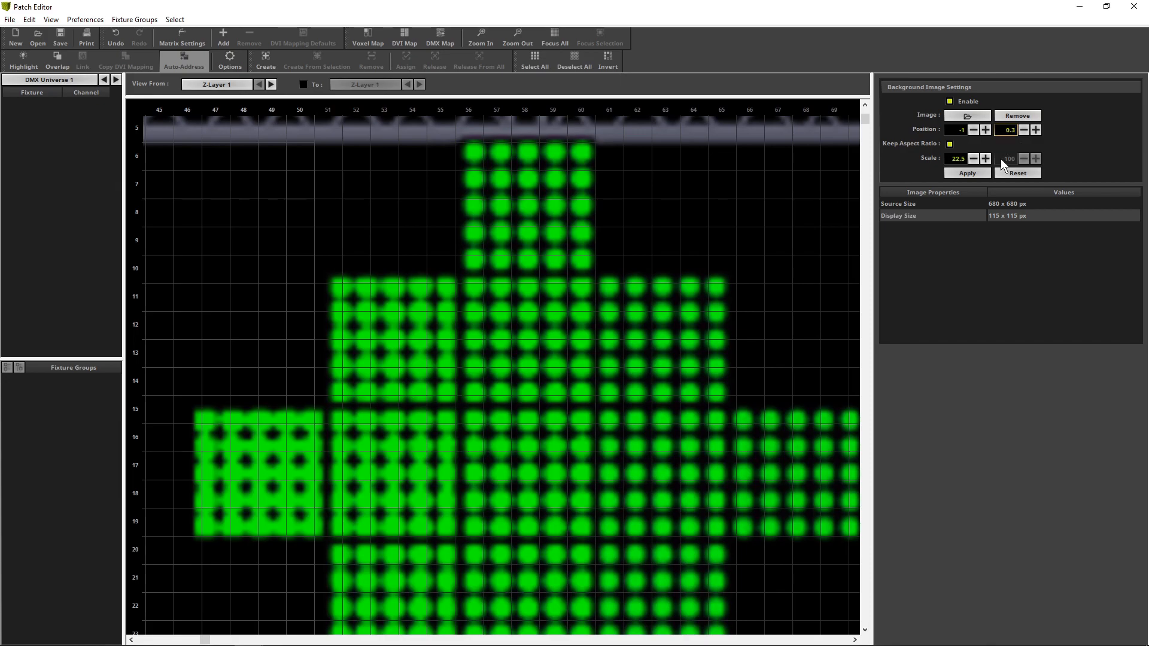
left_click(966, 172)
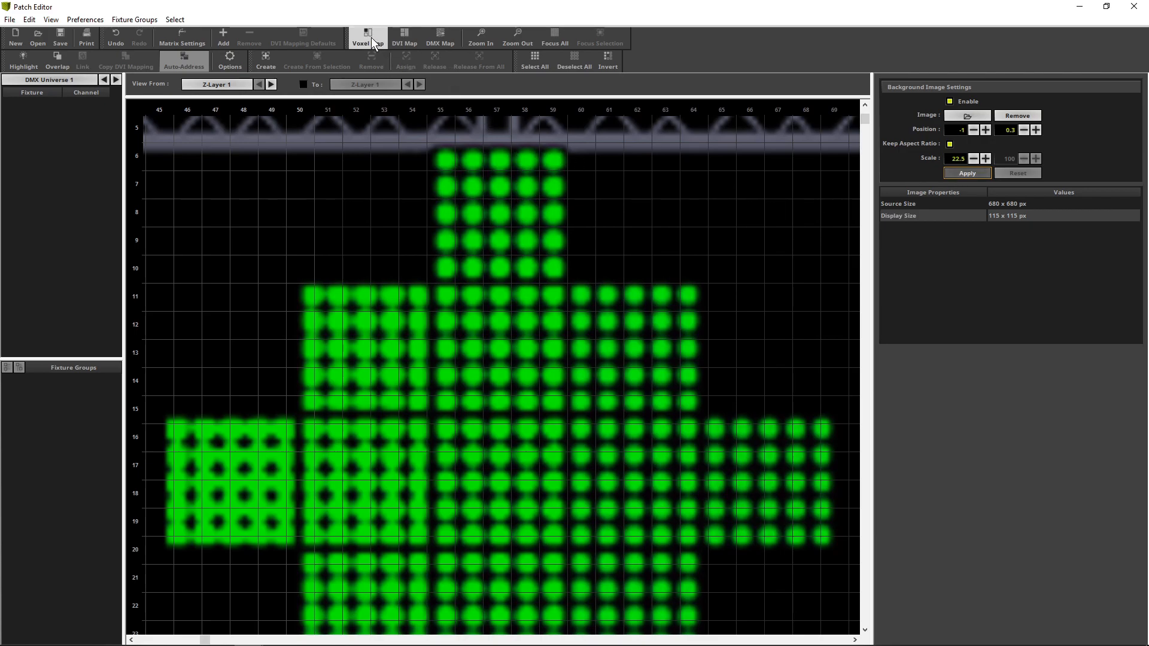
Step: From the Voxel Map, add one Generic RGB Light 1 pixel fixture (RGB_light #0001, DMX 1)
left_click(368, 37)
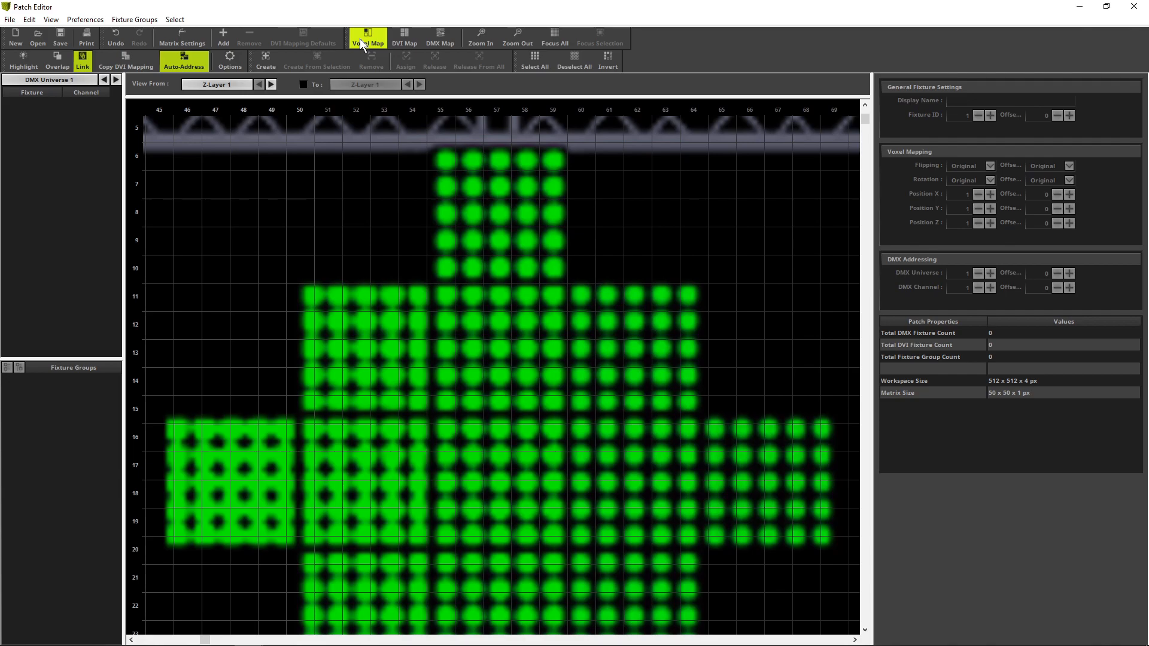
mouse_move(222, 37)
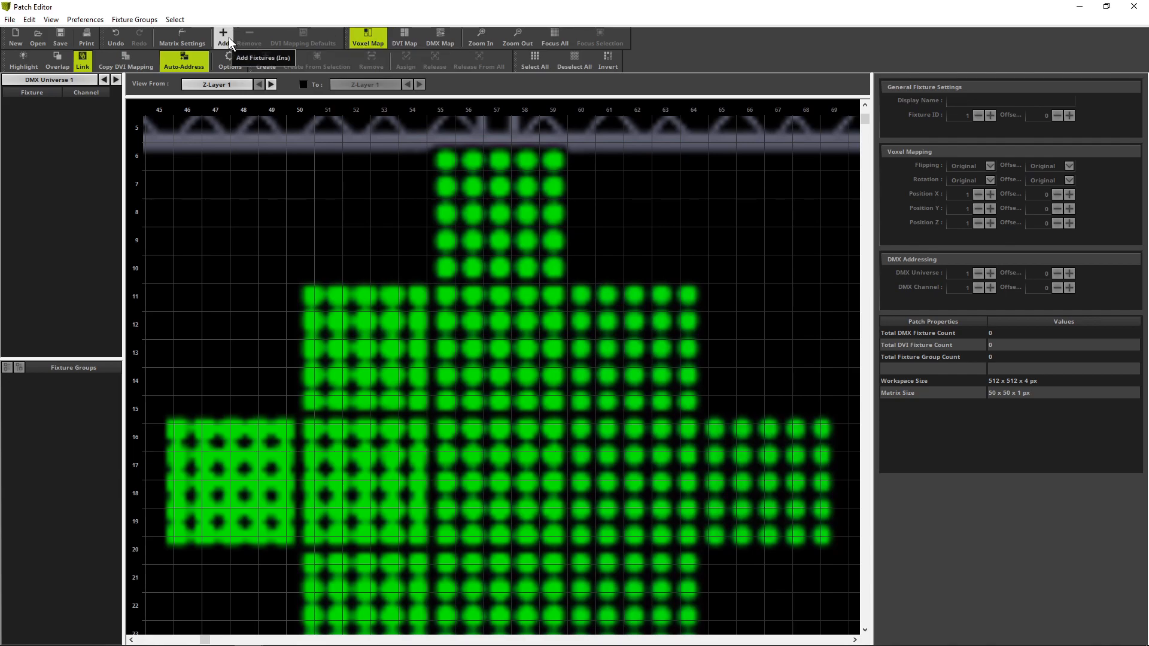
left_click(224, 37)
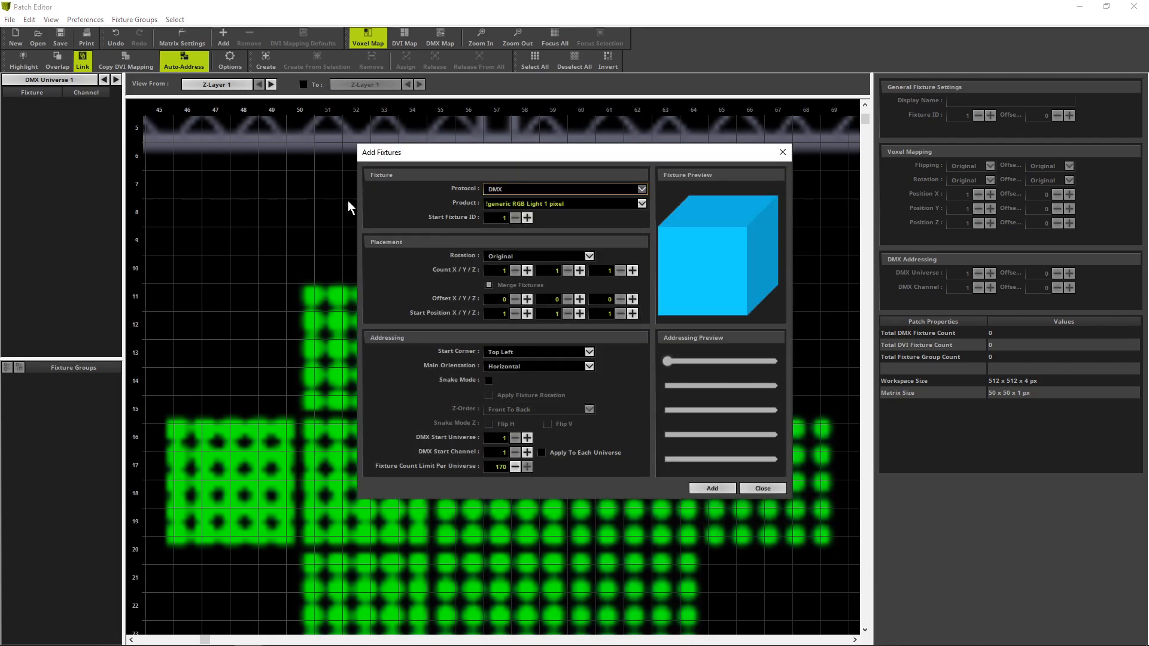
mouse_move(378, 260)
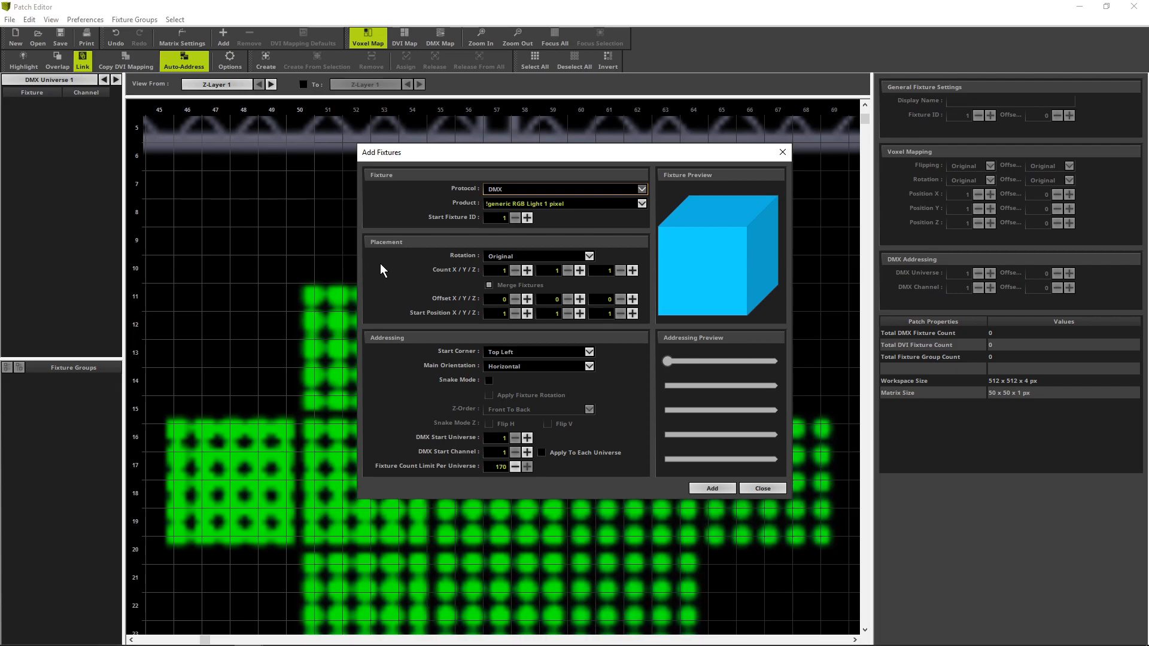
mouse_move(401, 375)
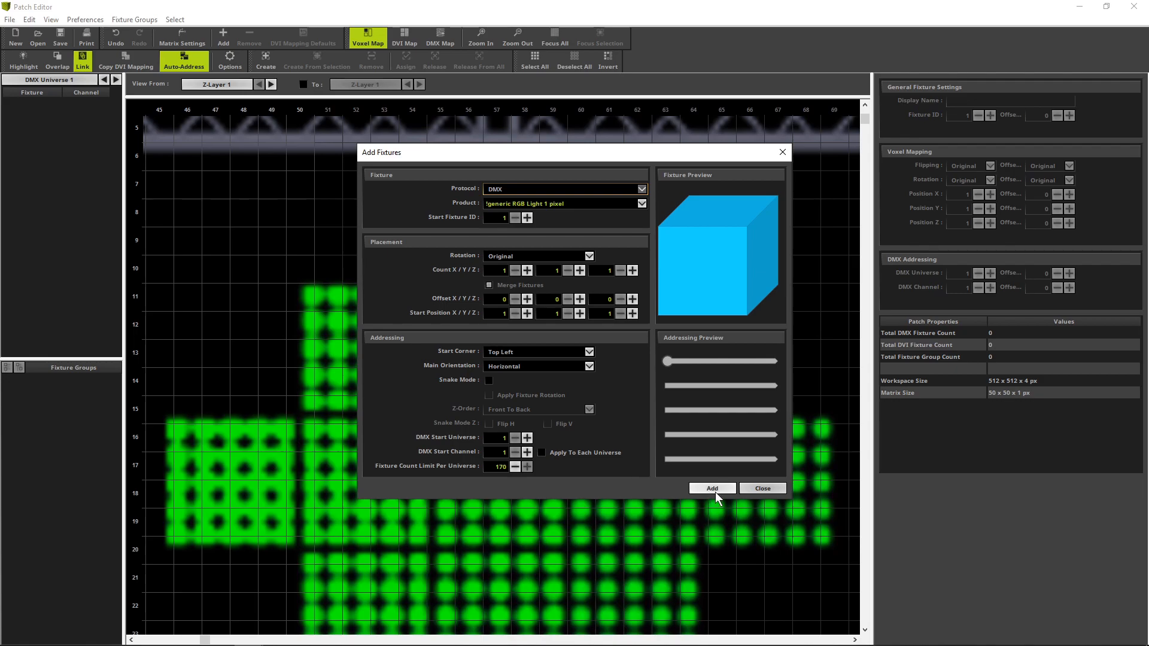
left_click(711, 488)
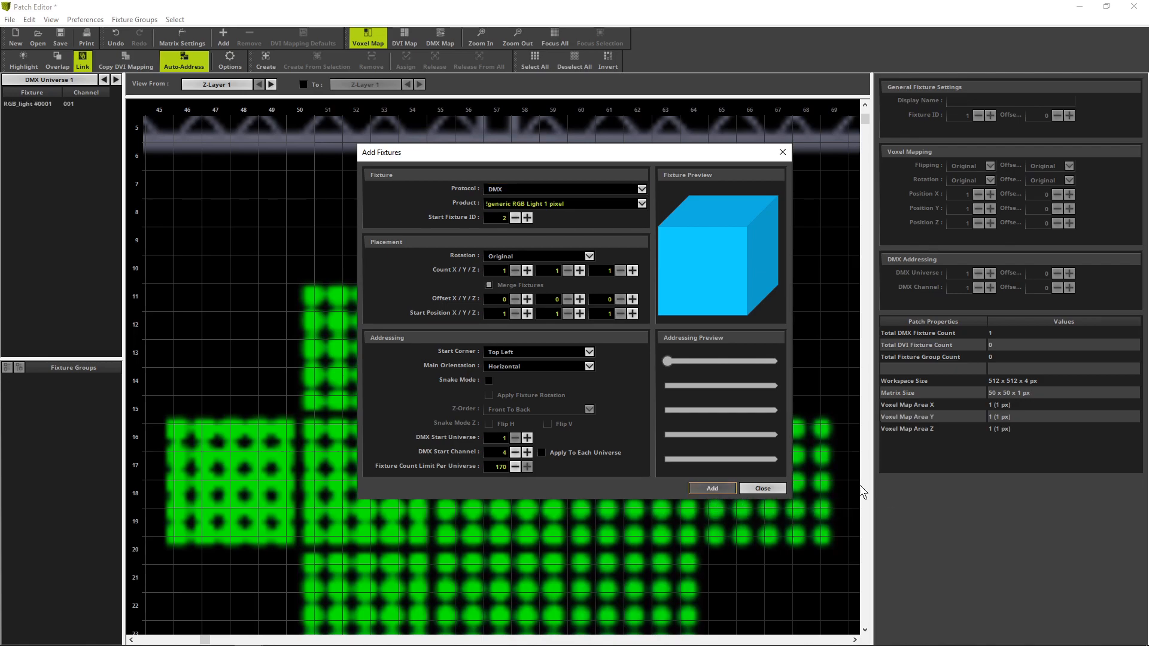
Step: Close Add Fixtures and bring the left circle into view for placing RGB_light #0001
left_click(762, 489)
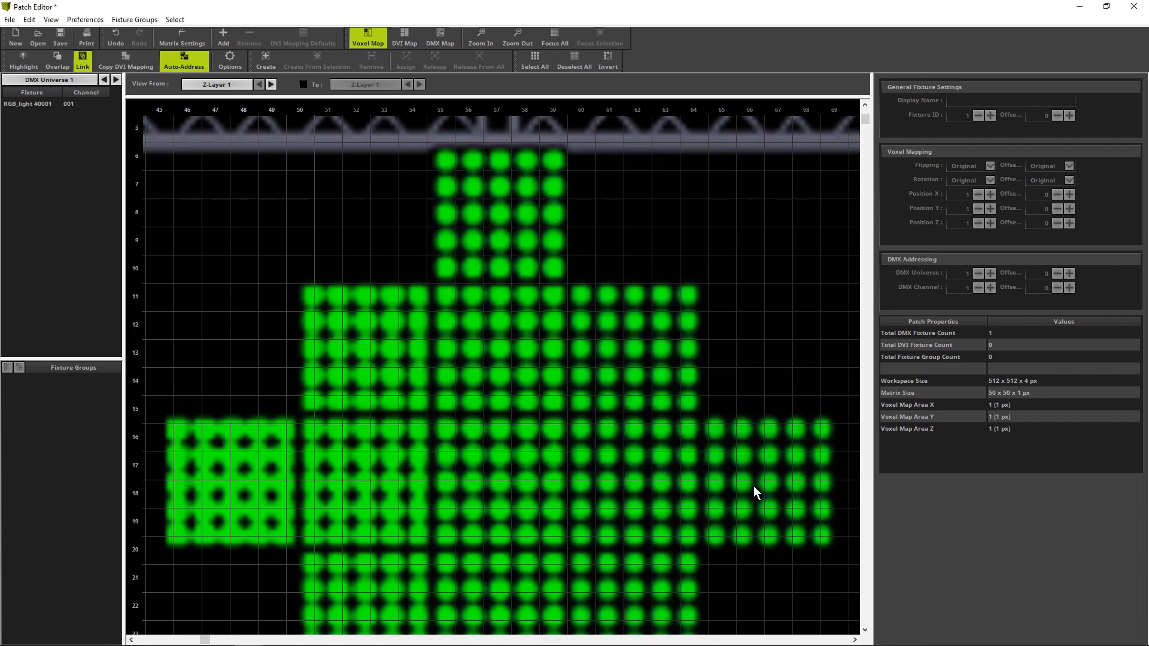
mouse_move(609, 452)
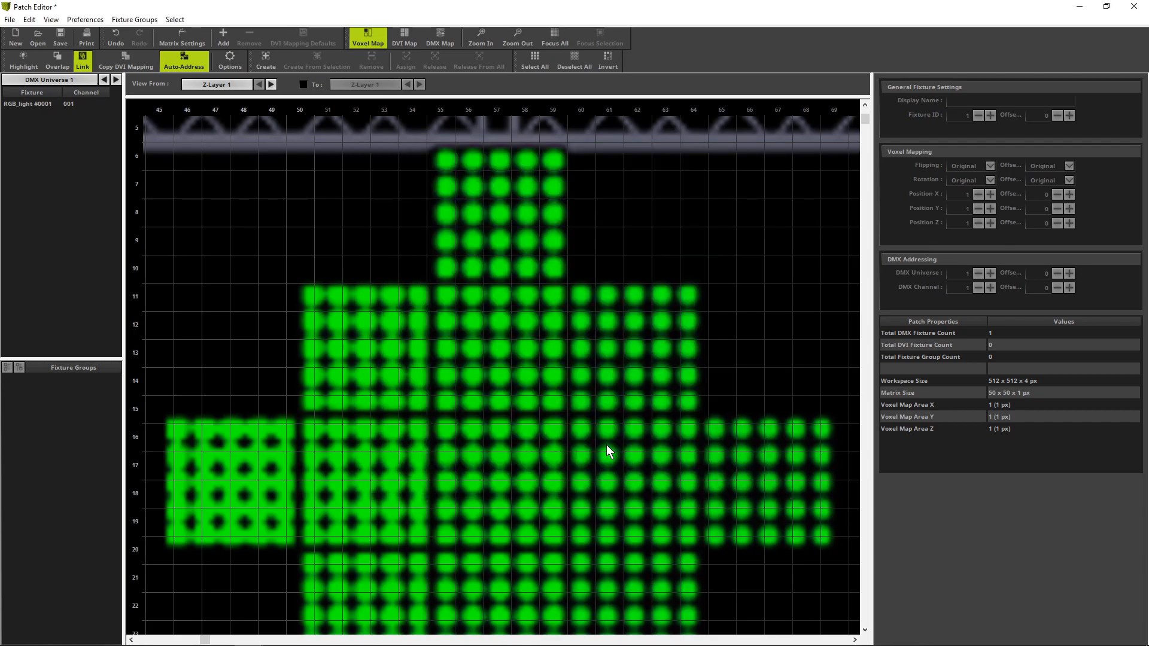
mouse_move(598, 443)
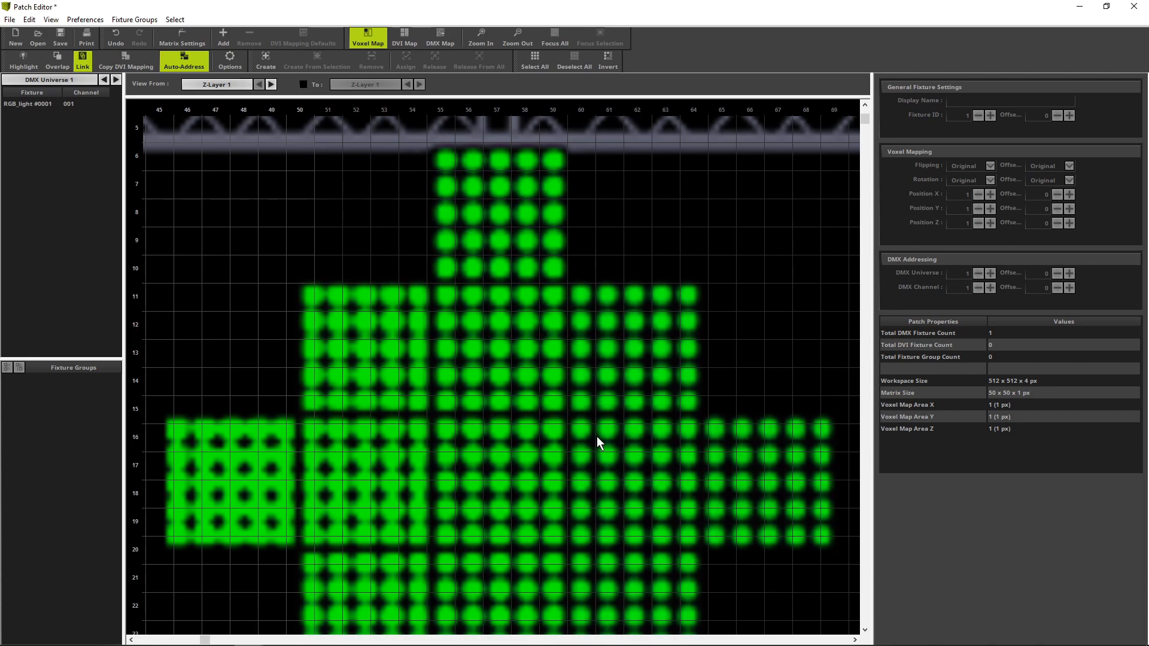
left_click(518, 37)
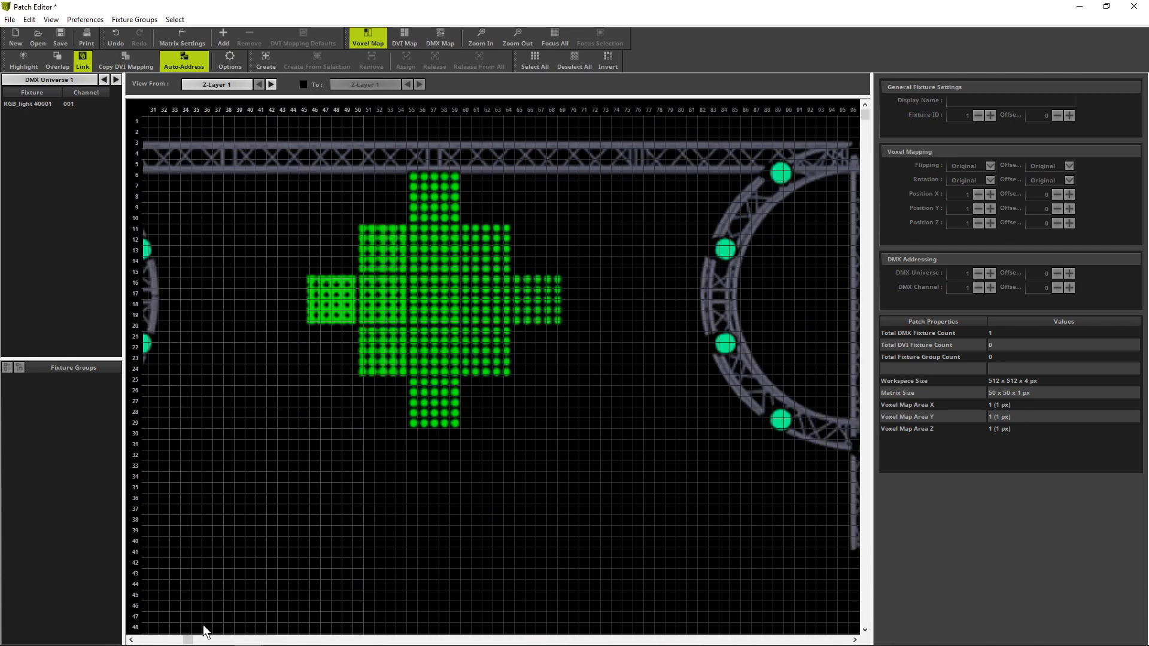
scroll("left", 3)
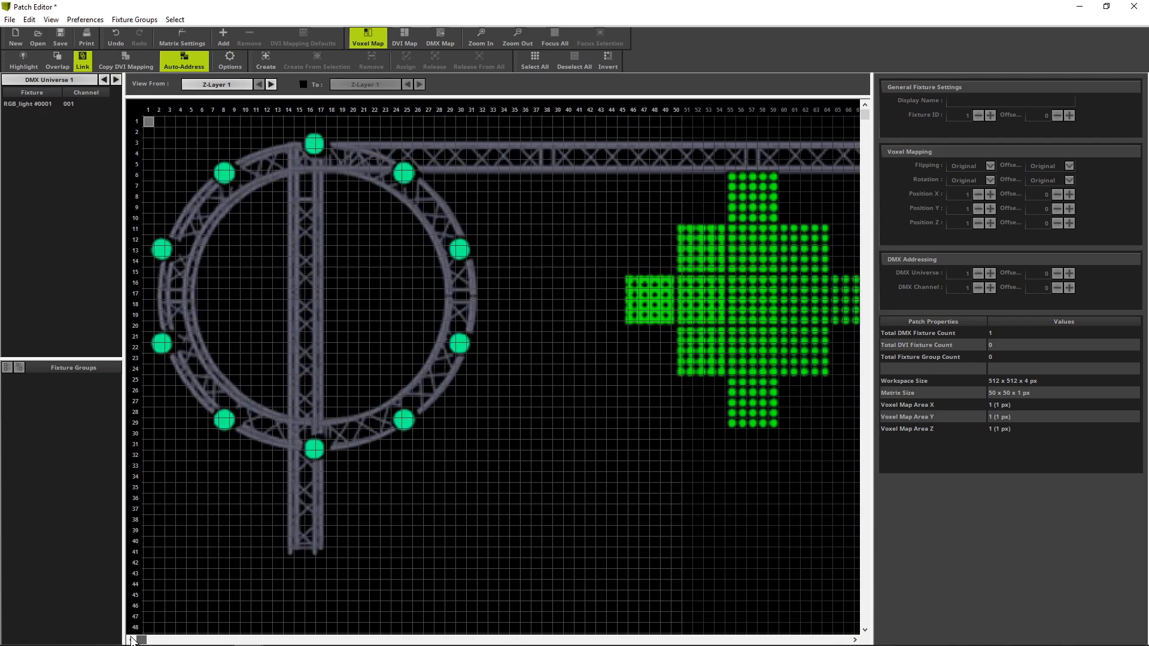
mouse_move(187, 570)
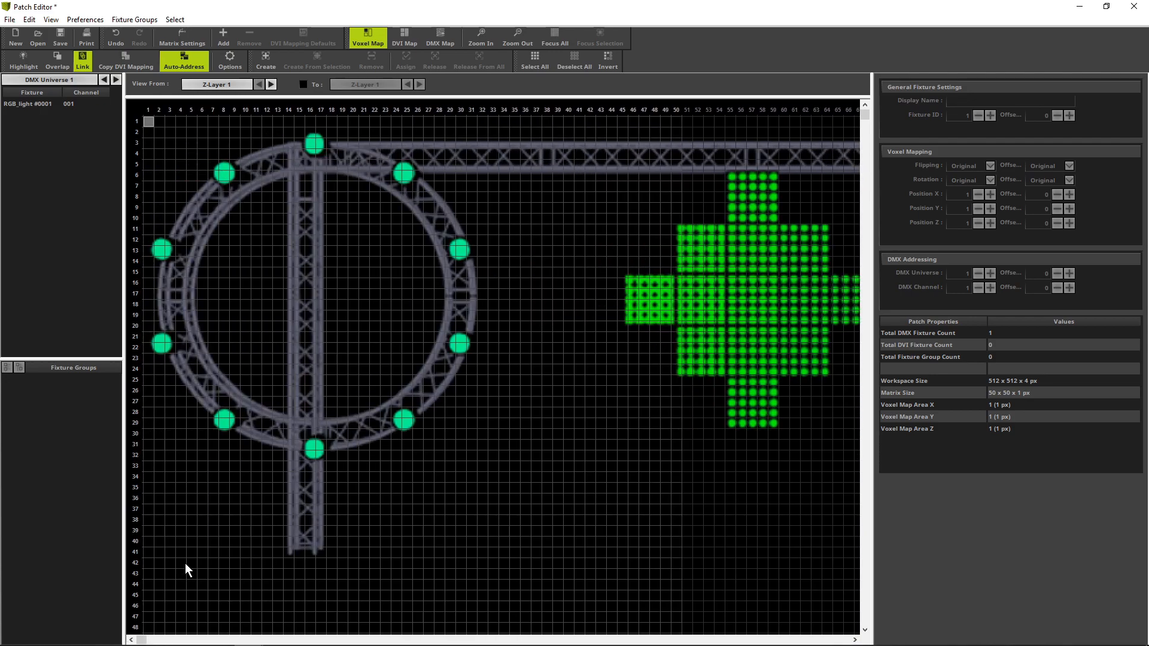
mouse_move(195, 540)
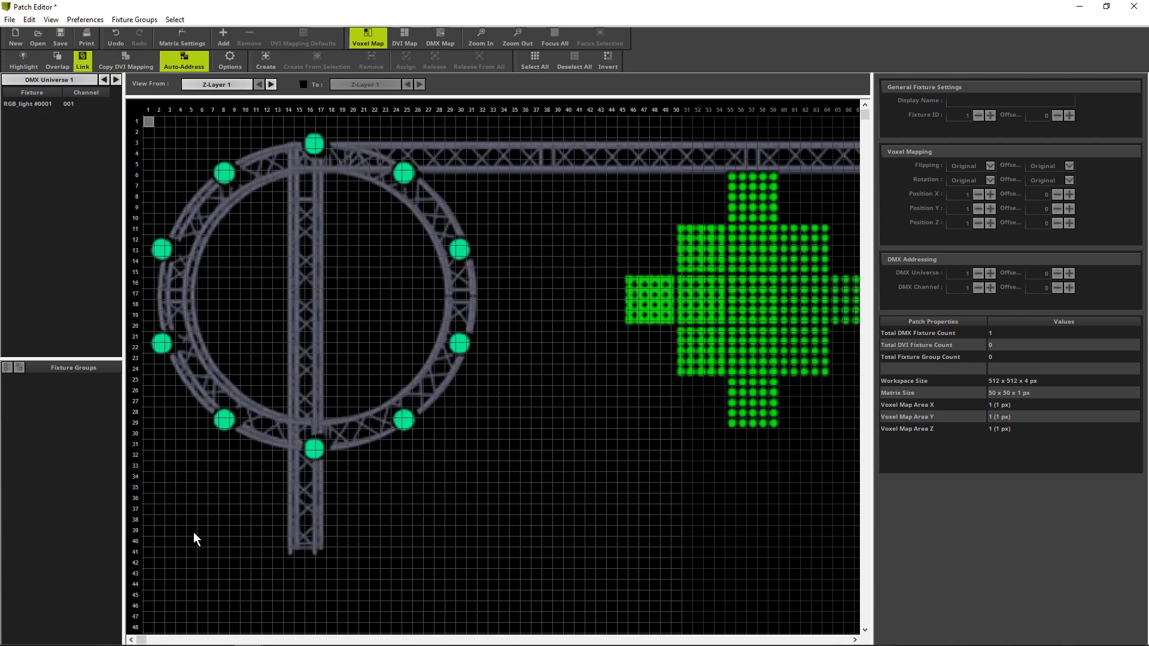
mouse_move(173, 424)
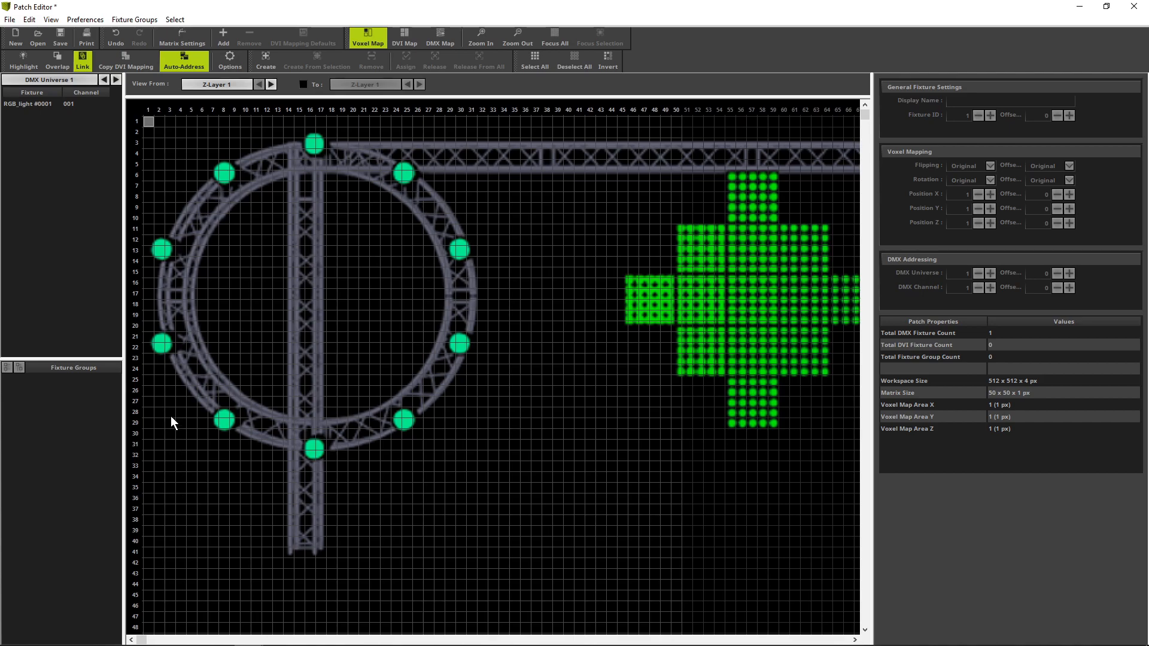
mouse_move(151, 301)
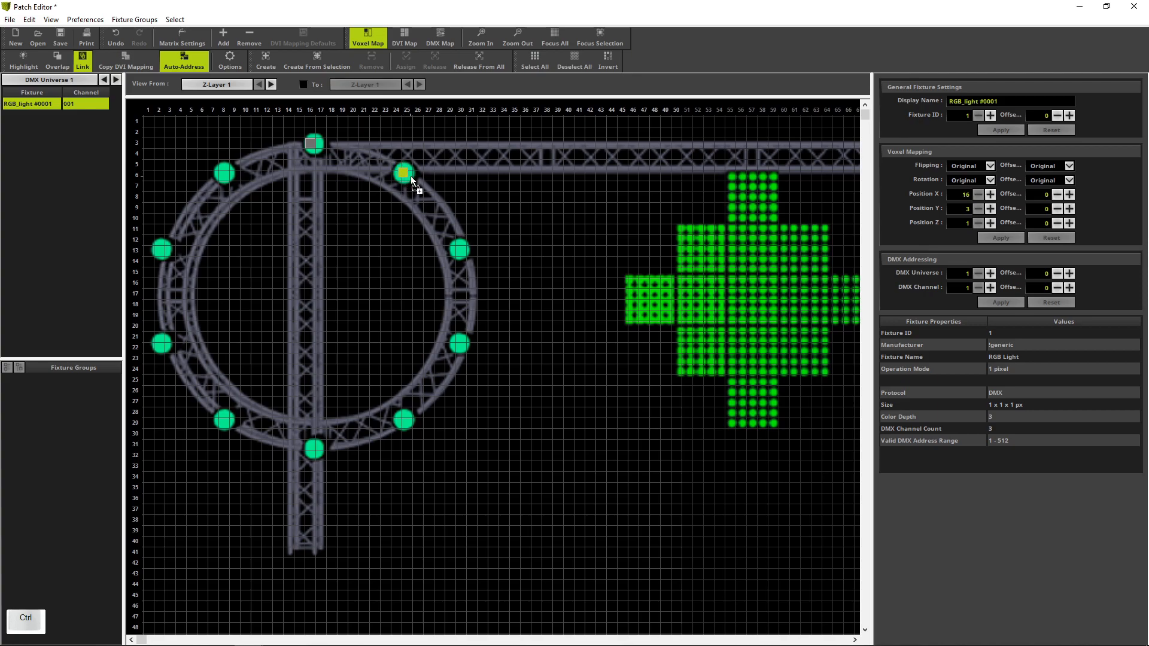
Step: Ctrl+click around the circle truss to add linked RGB pixels #0002–#0010, nudging the right-side one
left_click(404, 173)
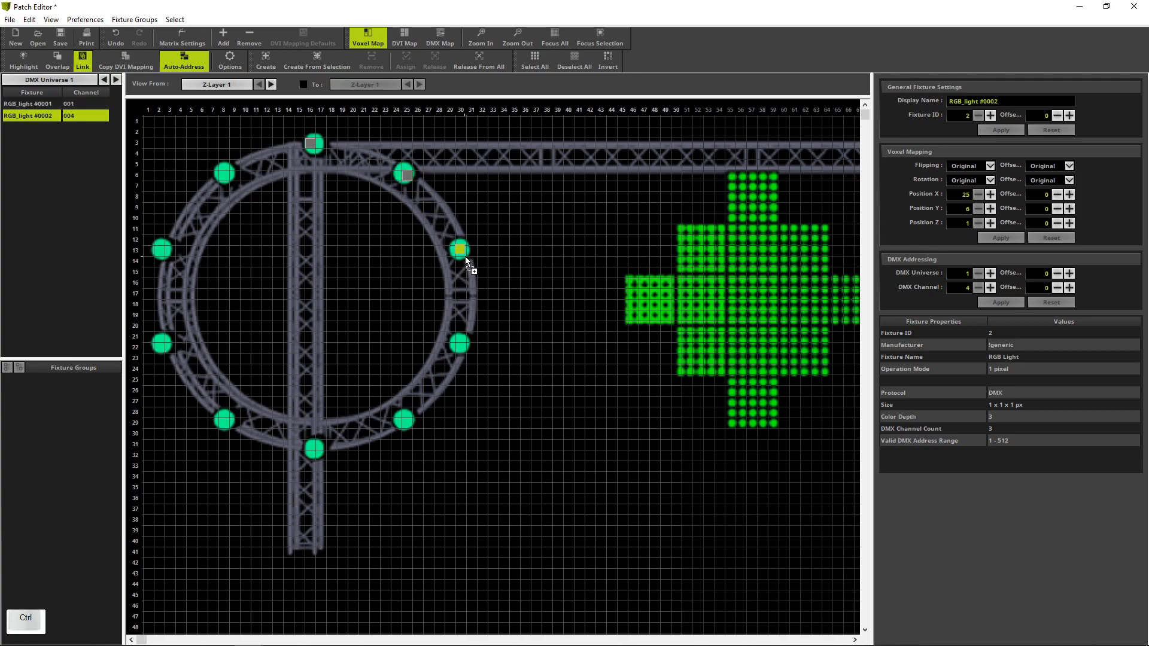
left_click(460, 251)
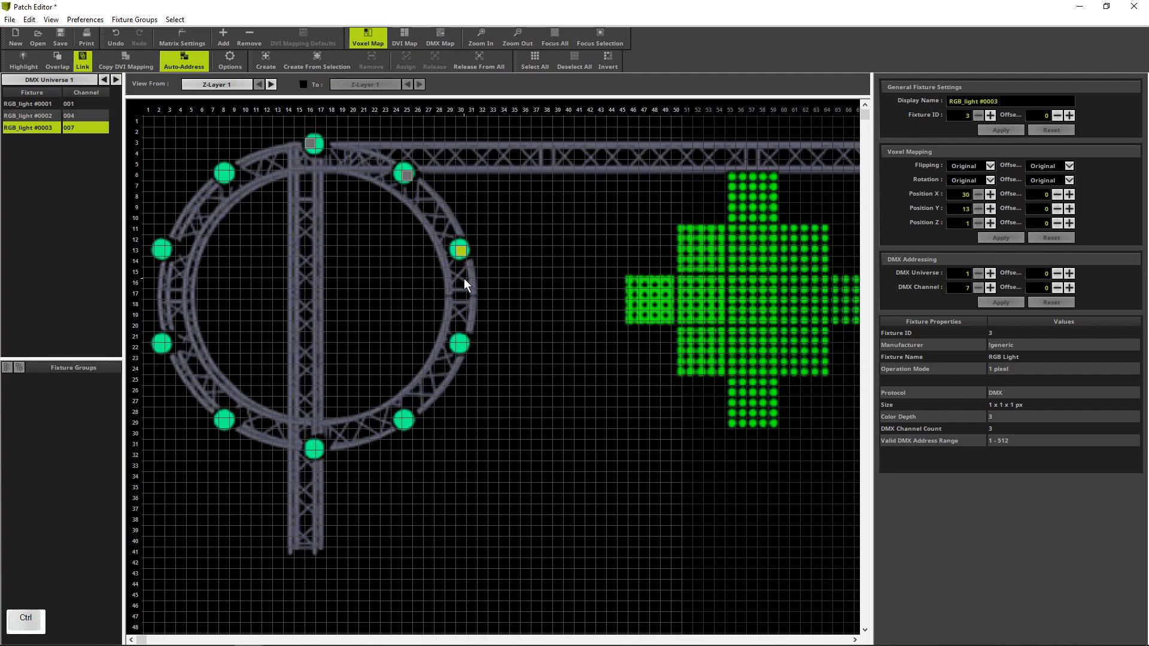
left_click(460, 343)
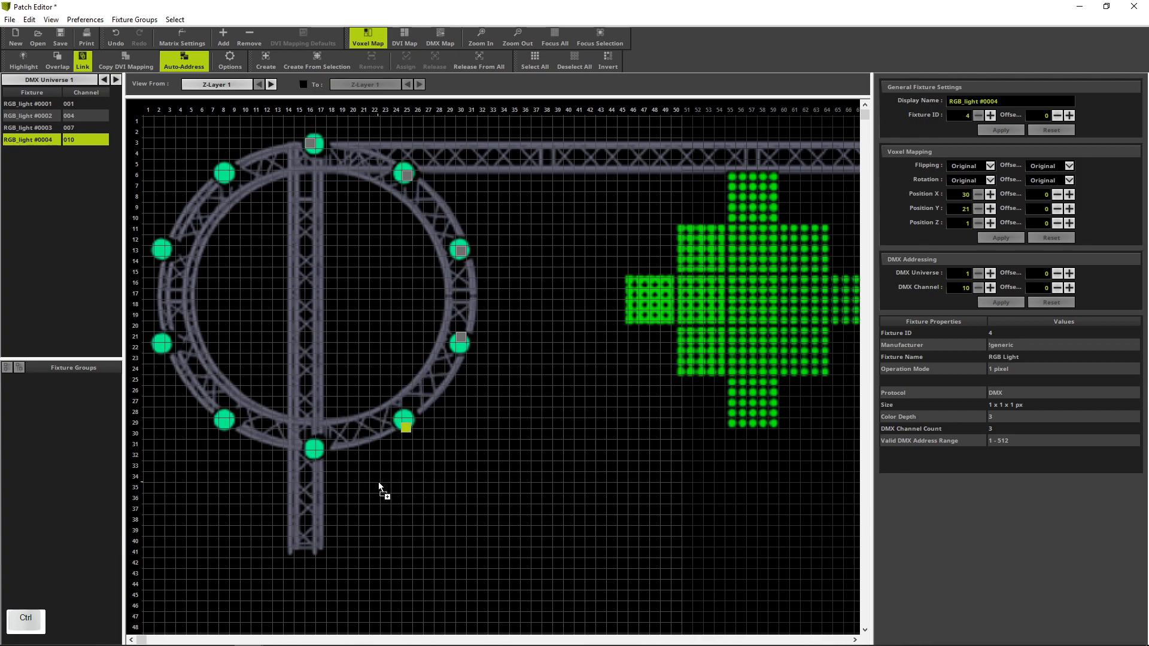
left_click(405, 422)
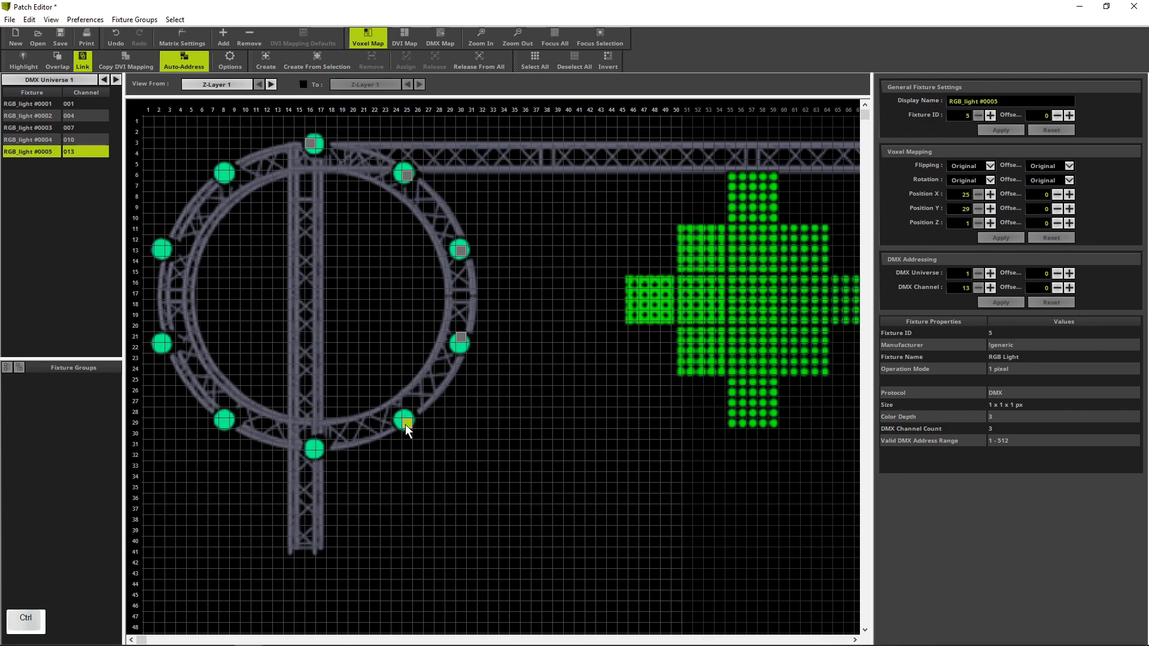
left_click(313, 449)
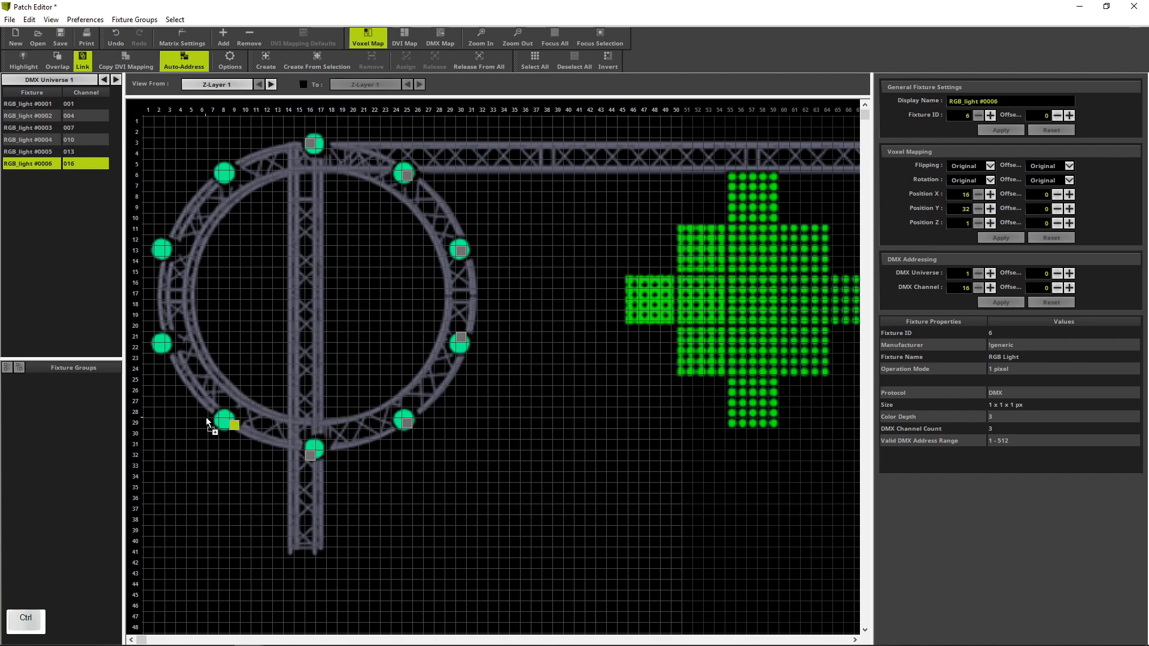
left_click(225, 422)
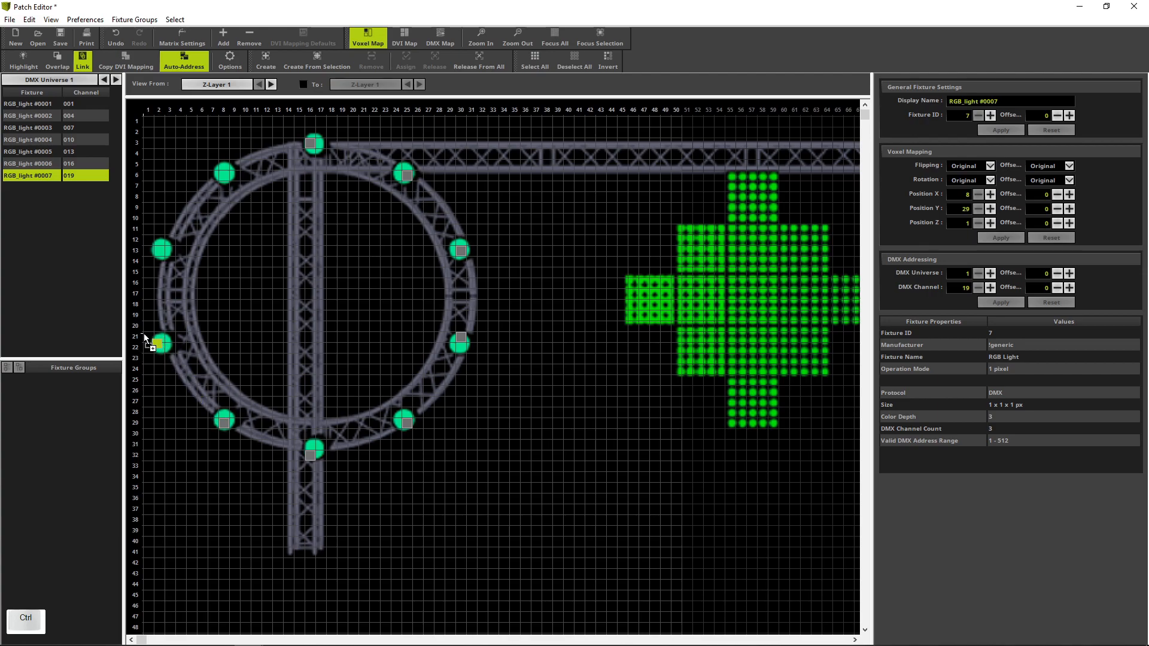
left_click(154, 298)
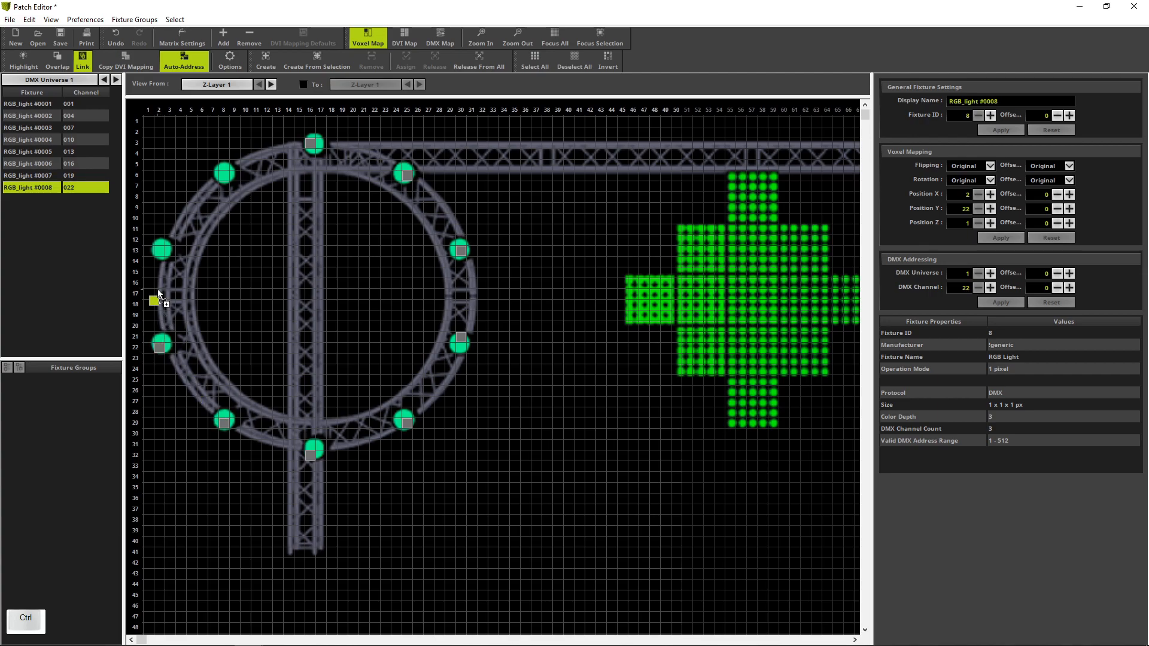
left_click(162, 249)
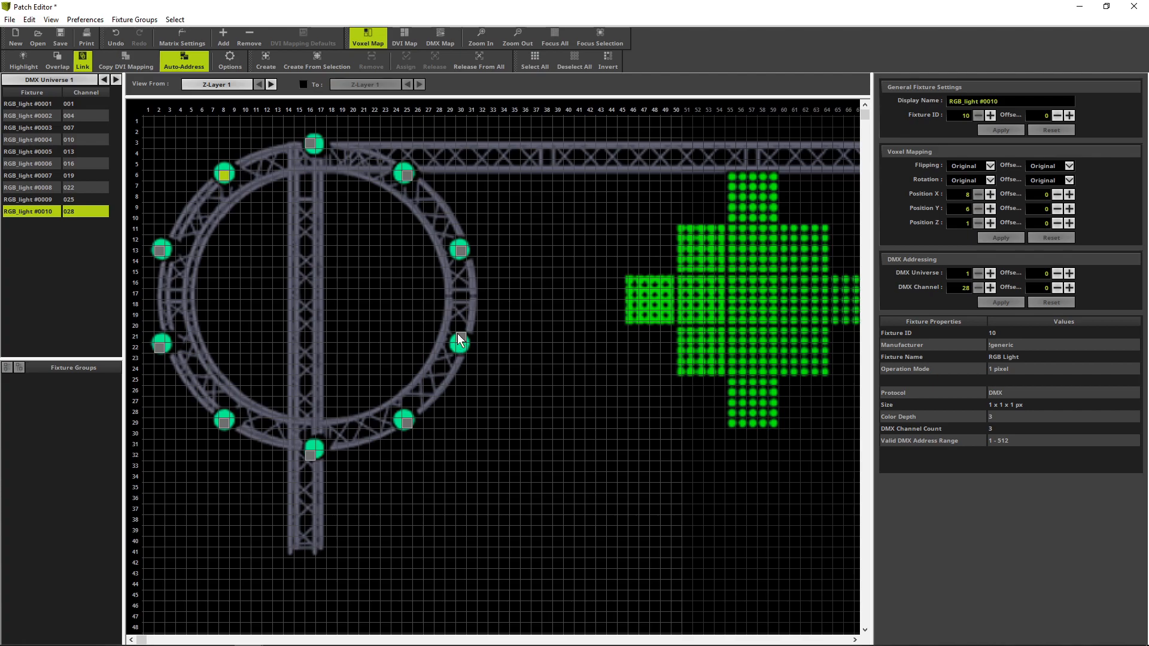
left_click(459, 344)
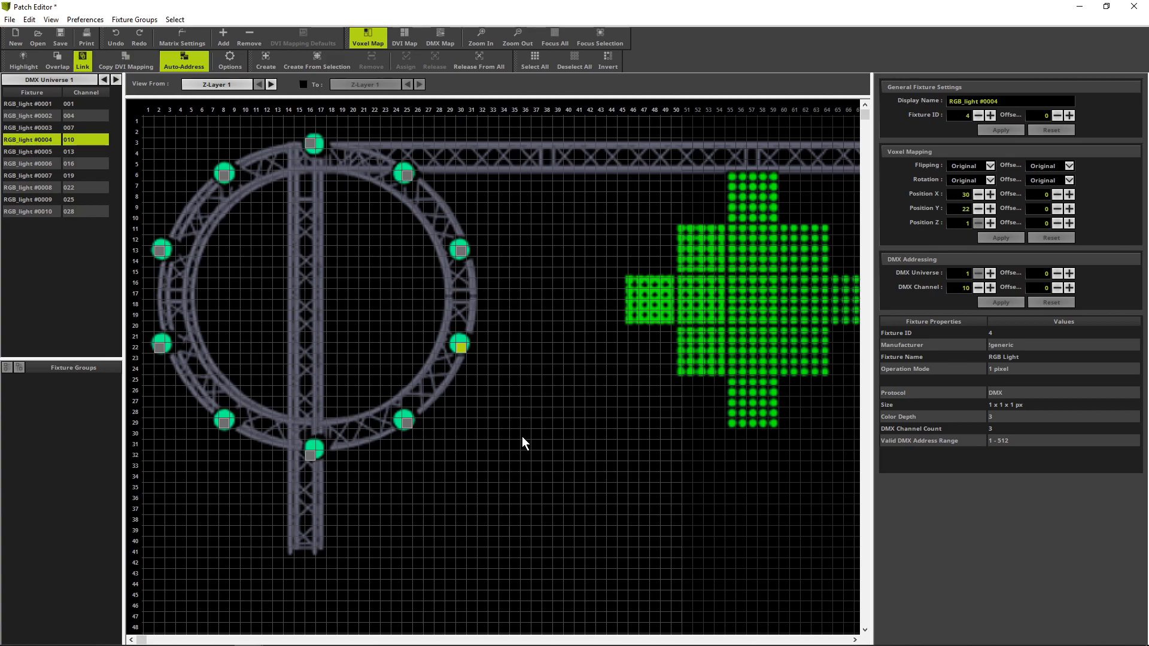
mouse_move(155, 635)
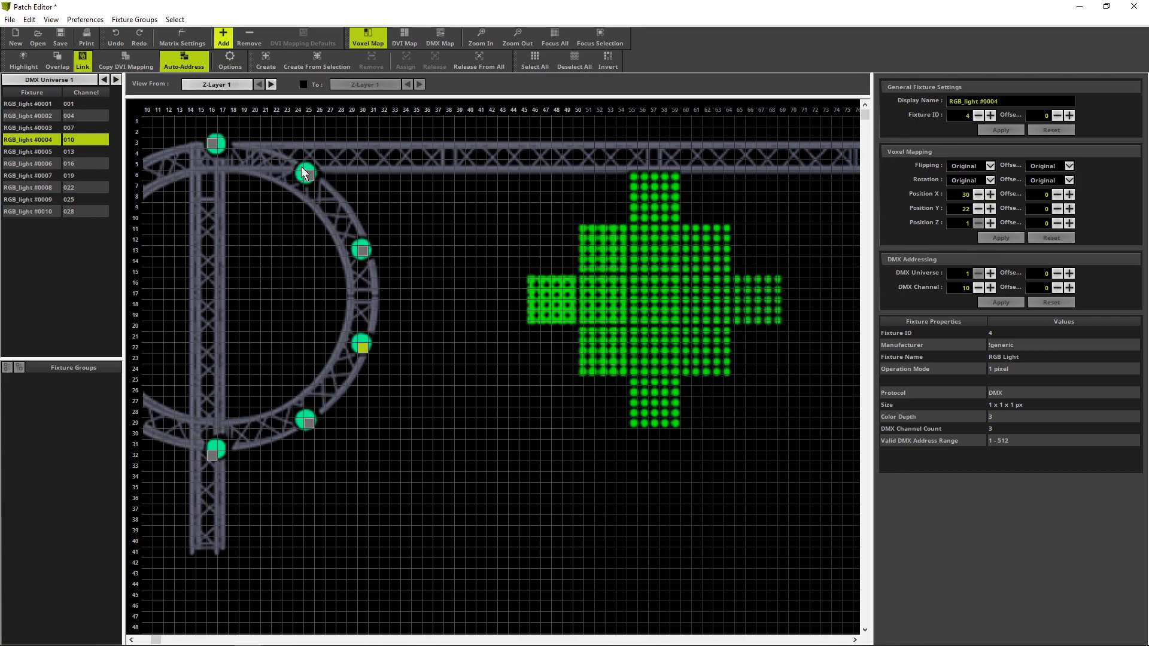
Step: Add a Generic Panel 5x5 horizontal at start position X 55, Y 6 (Panel #0011, DMX 31)
left_click(222, 33)
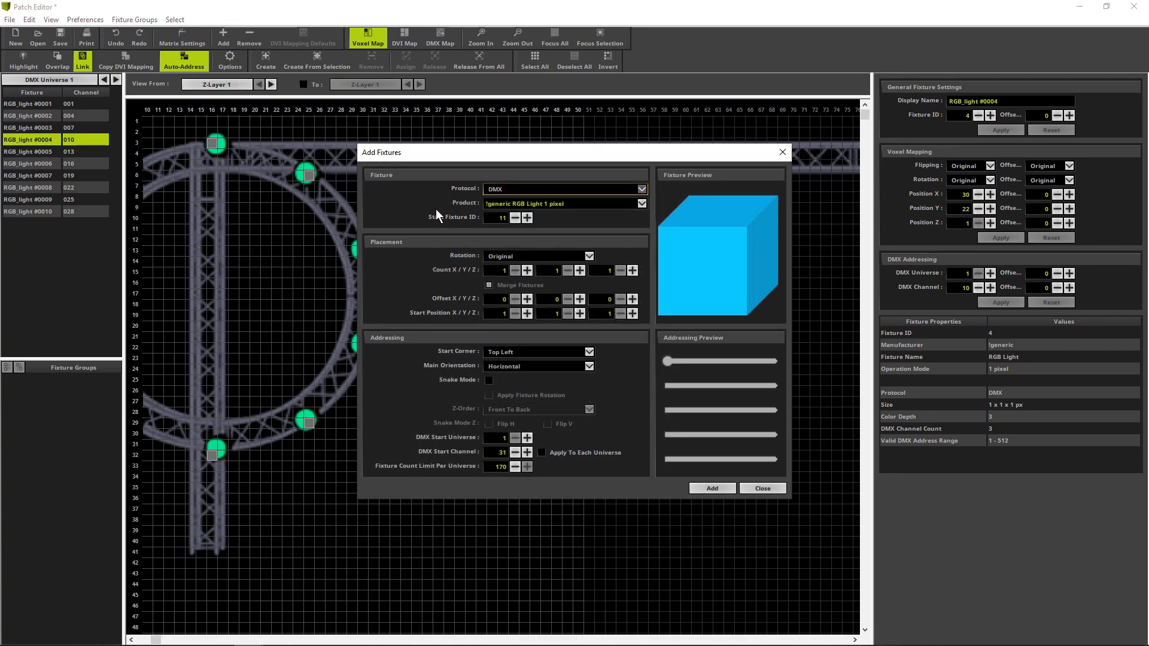
left_click(641, 203)
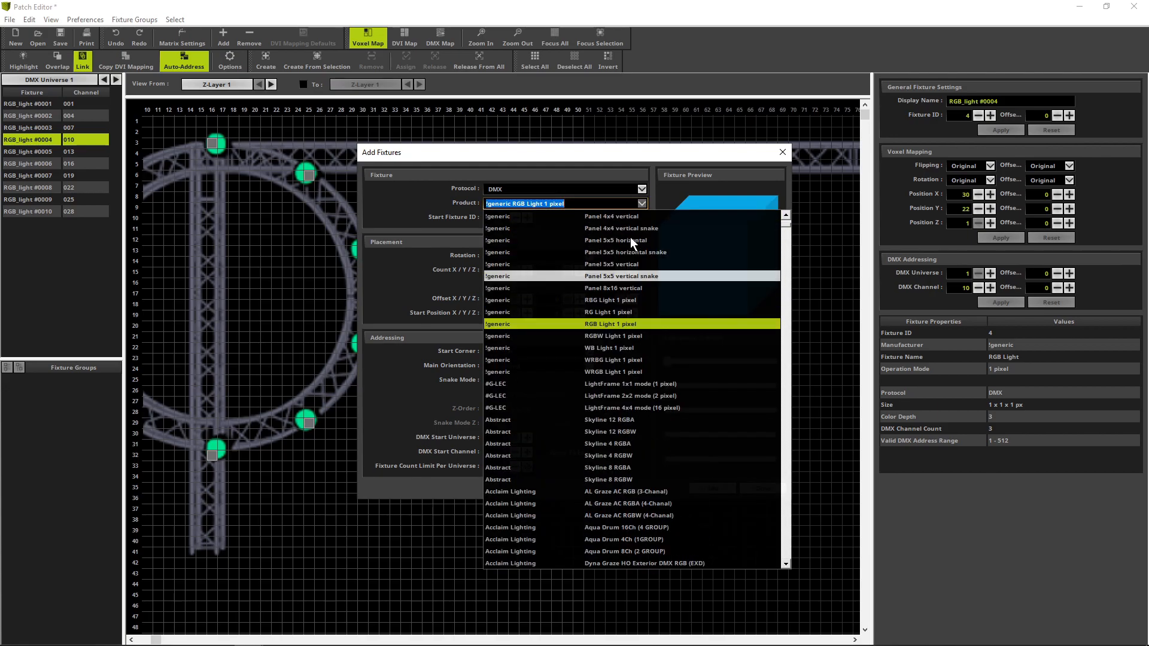
left_click(616, 241)
type("50")
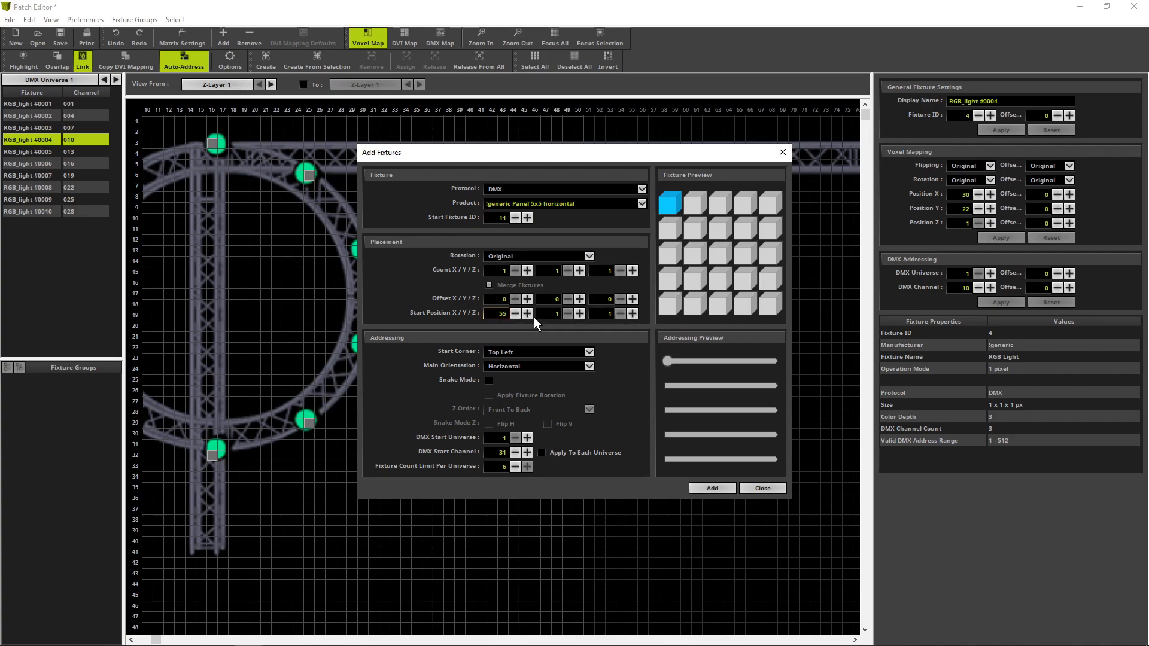
left_click(553, 312)
type("6")
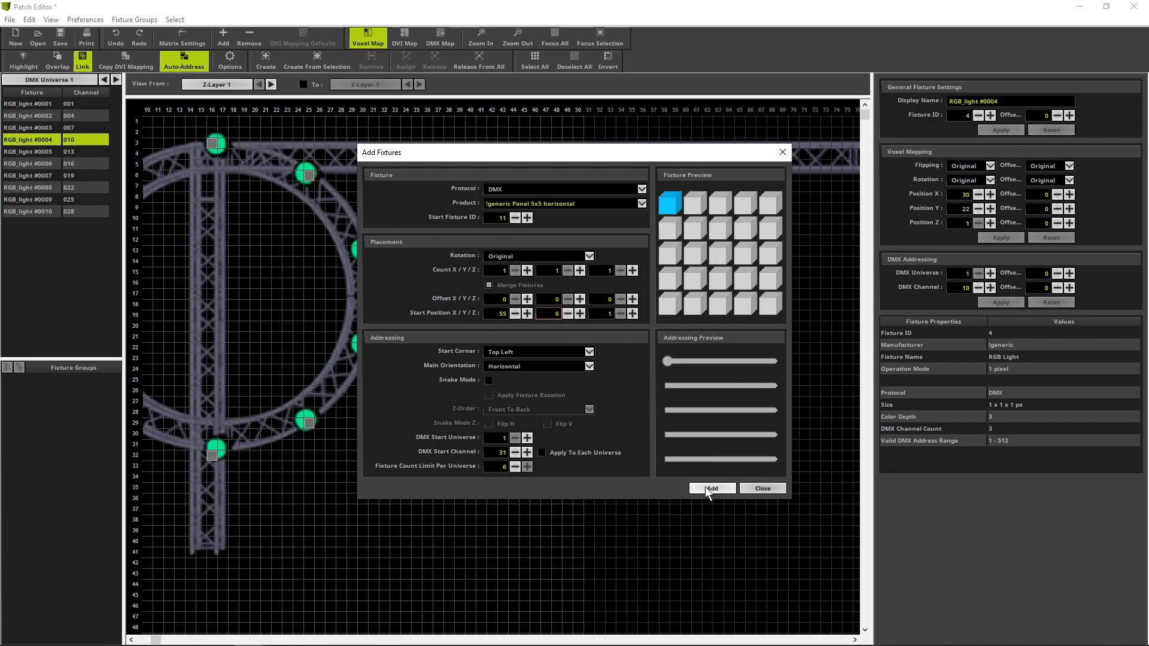
left_click(711, 488)
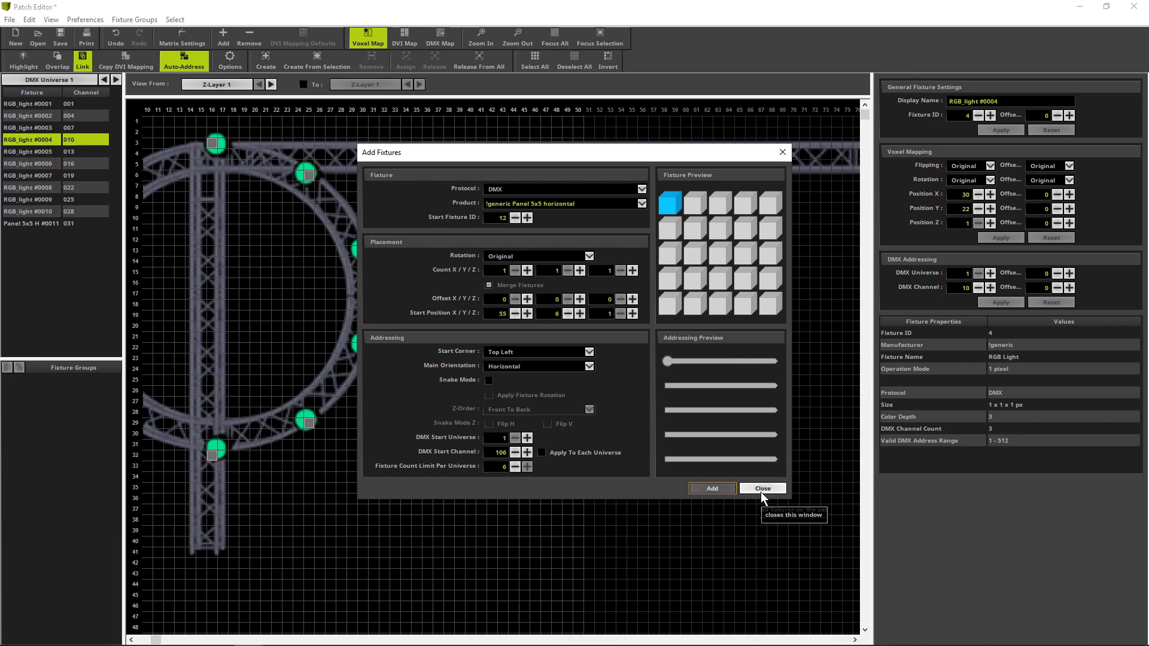
left_click(763, 488)
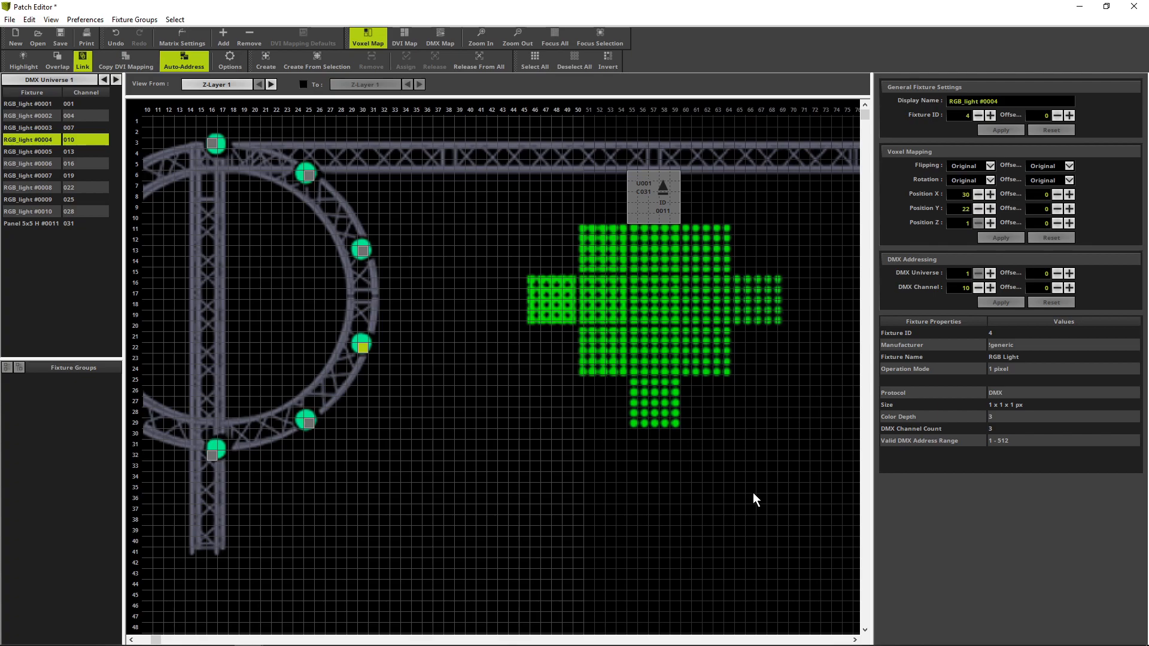
mouse_move(674, 524)
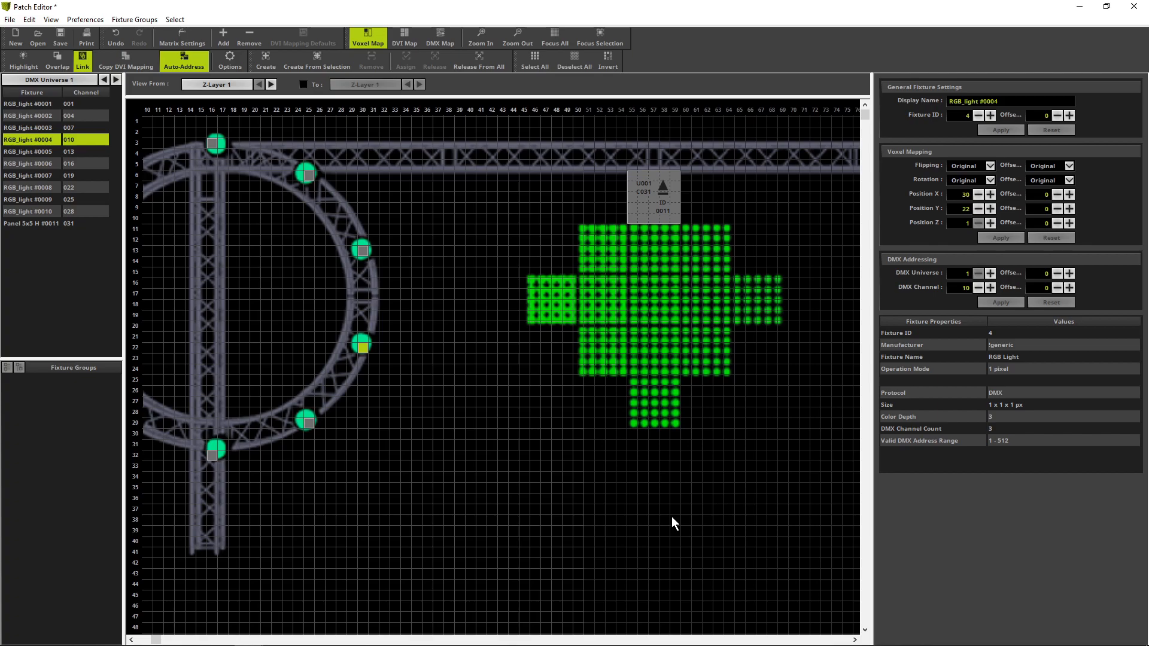
mouse_move(681, 518)
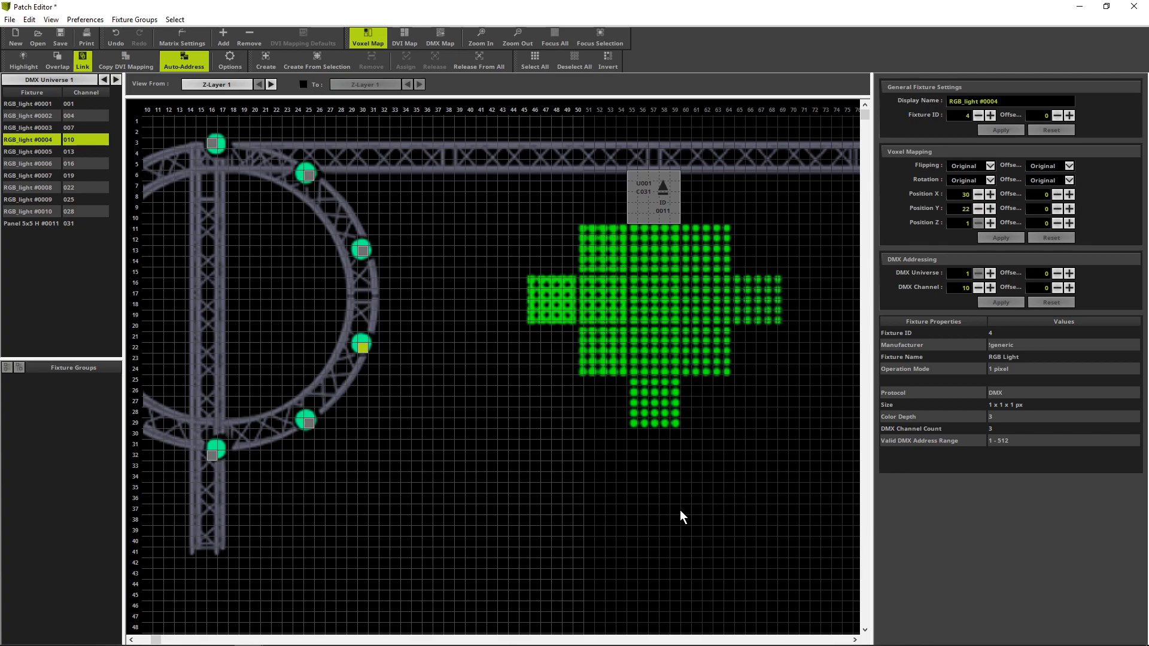
mouse_move(673, 262)
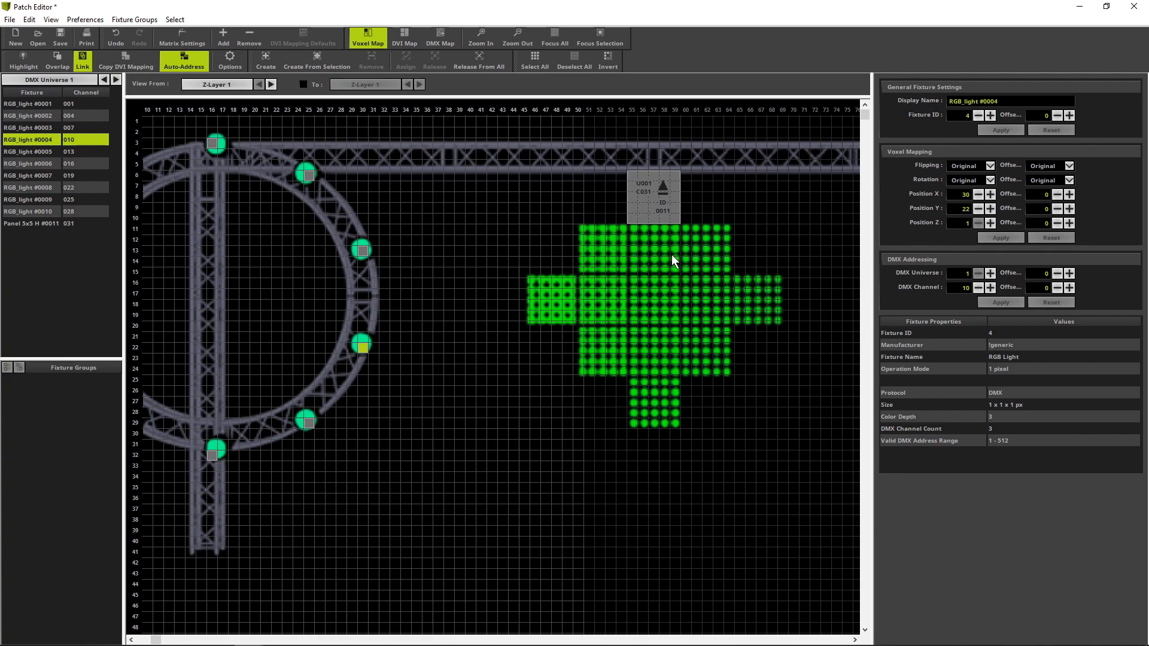
Step: Ctrl+click linked panels #0012–#0023 over the cross template and drag the last toward its bottom tip
left_click(32, 222)
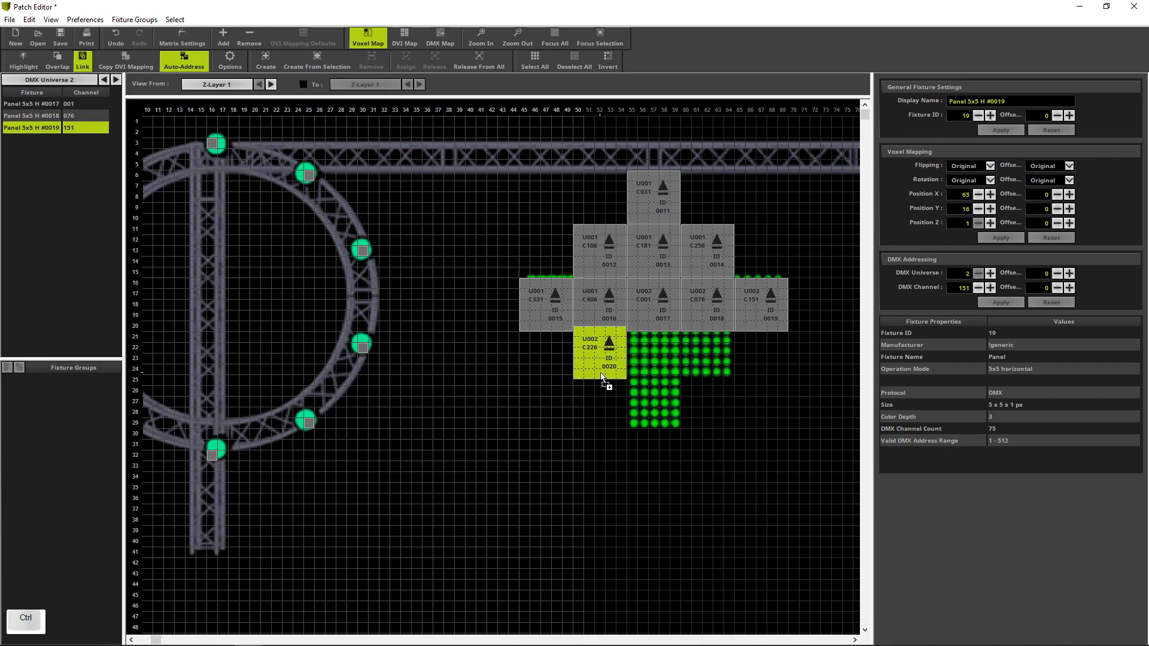
left_click(595, 355)
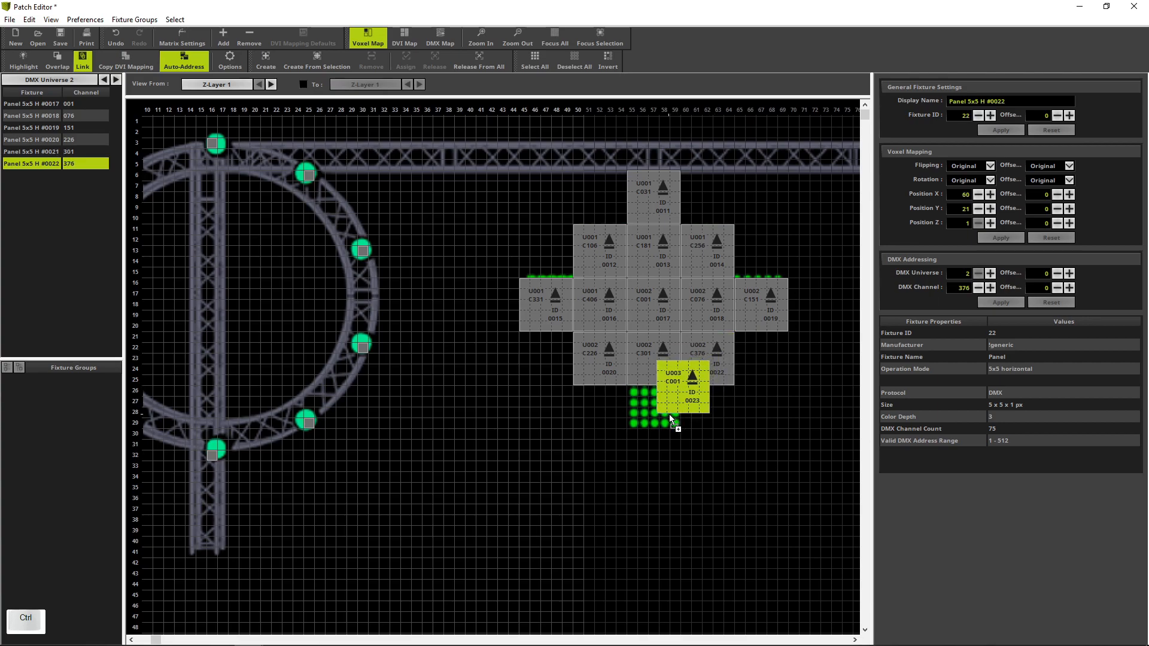
left_click_drag(670, 396, 656, 414)
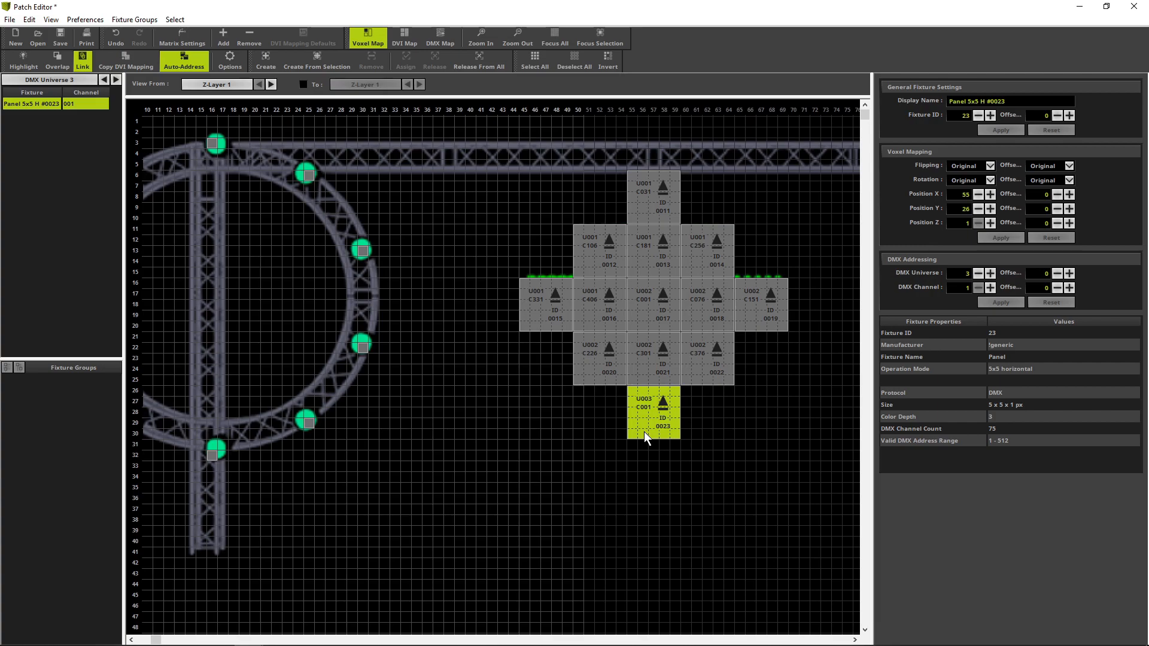
Step: Zoom out and drag Panel 5x5 H #0023 to X 55, Y 28 beneath the diamond's centre column
left_click(517, 38)
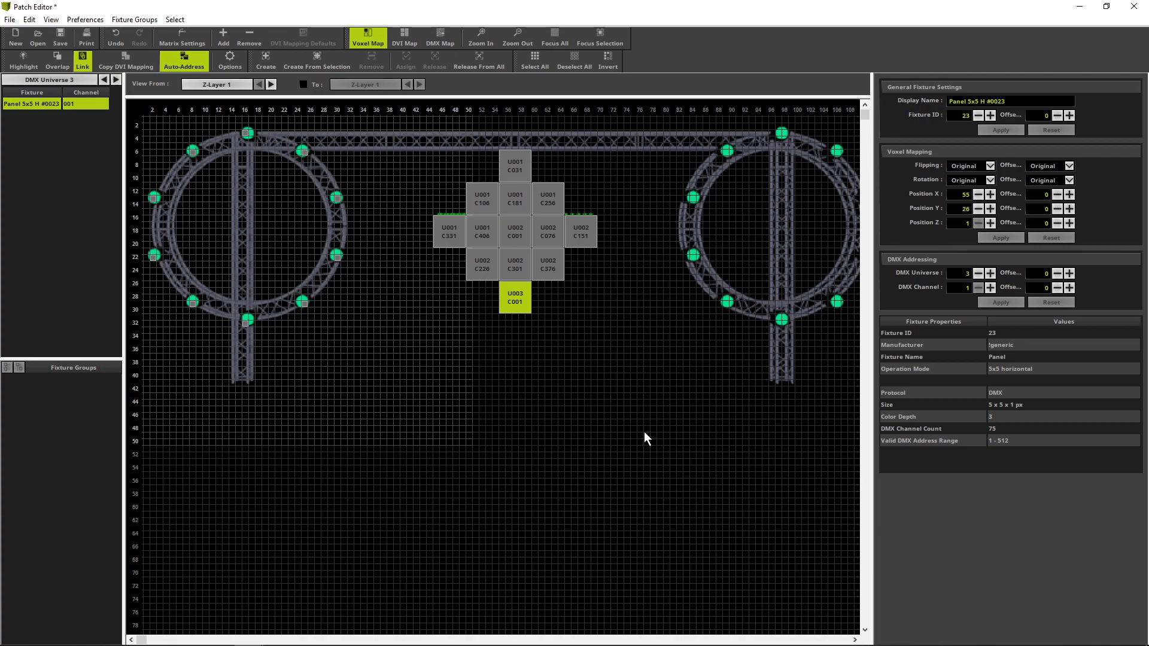
mouse_move(572, 458)
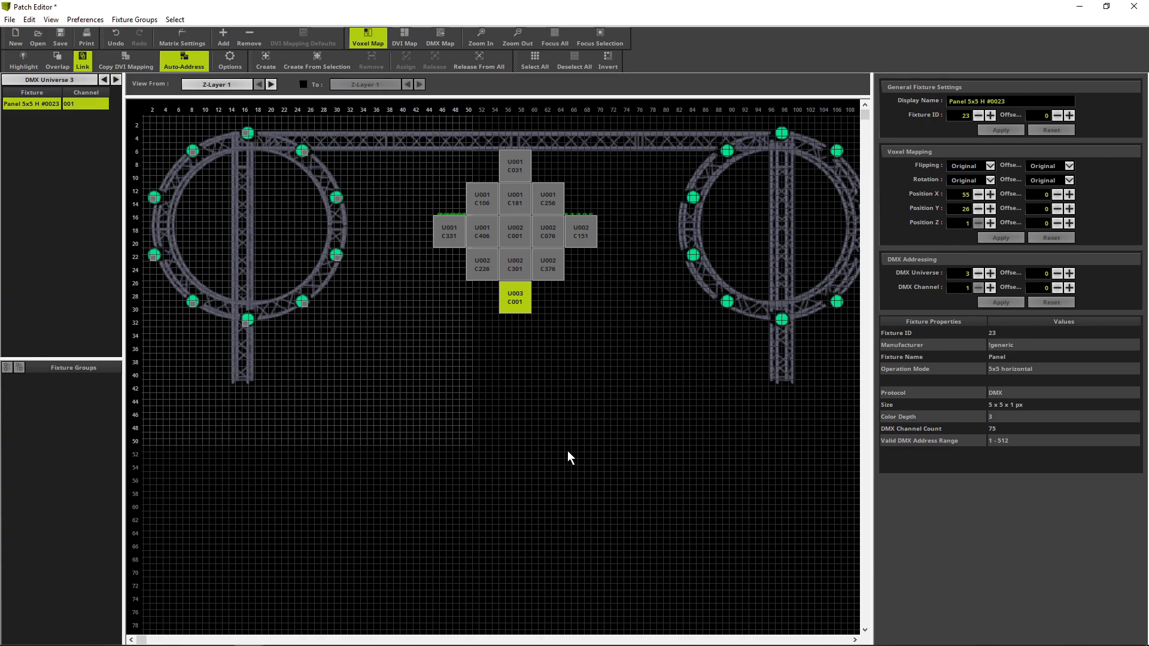
mouse_move(536, 437)
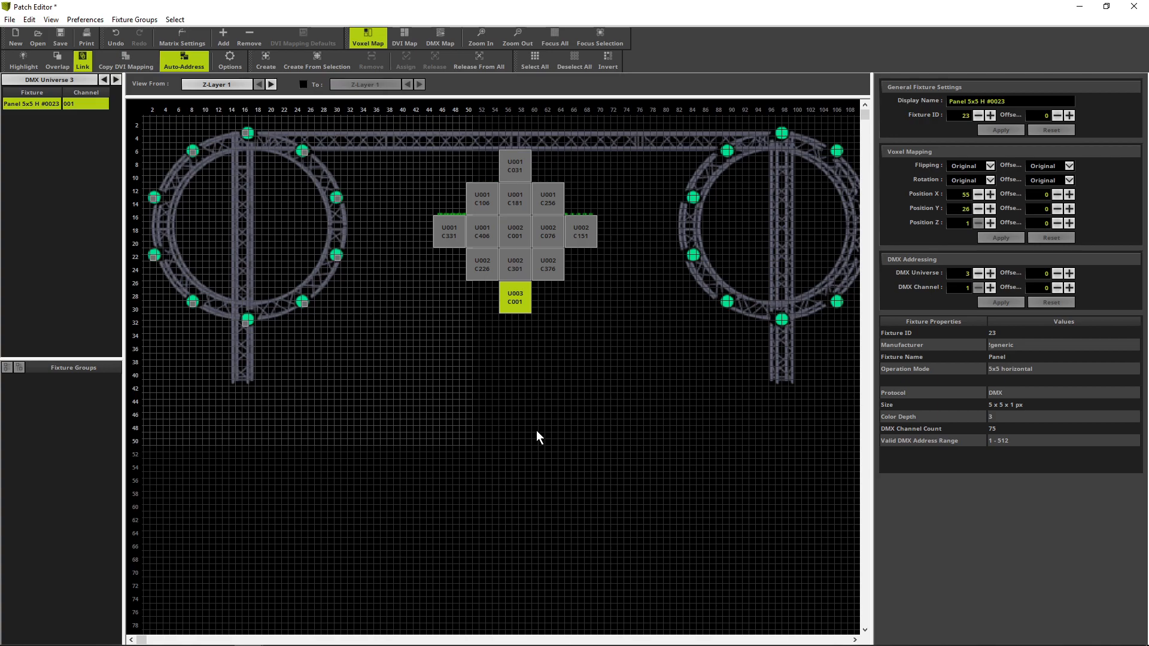
mouse_move(401, 355)
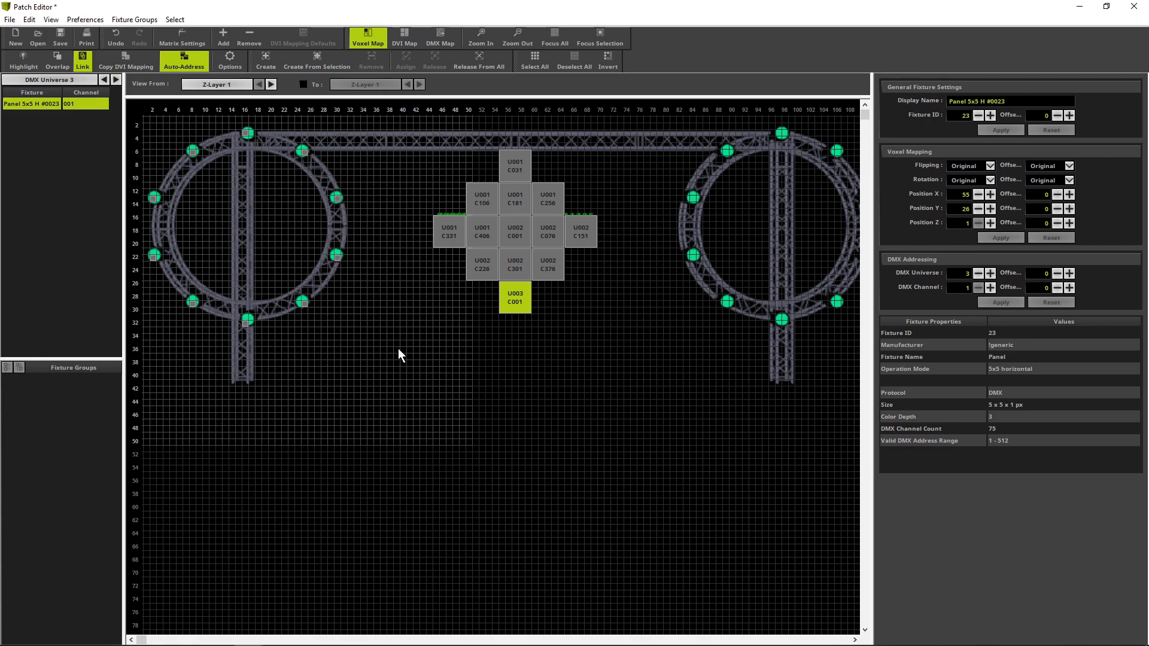
mouse_move(341, 343)
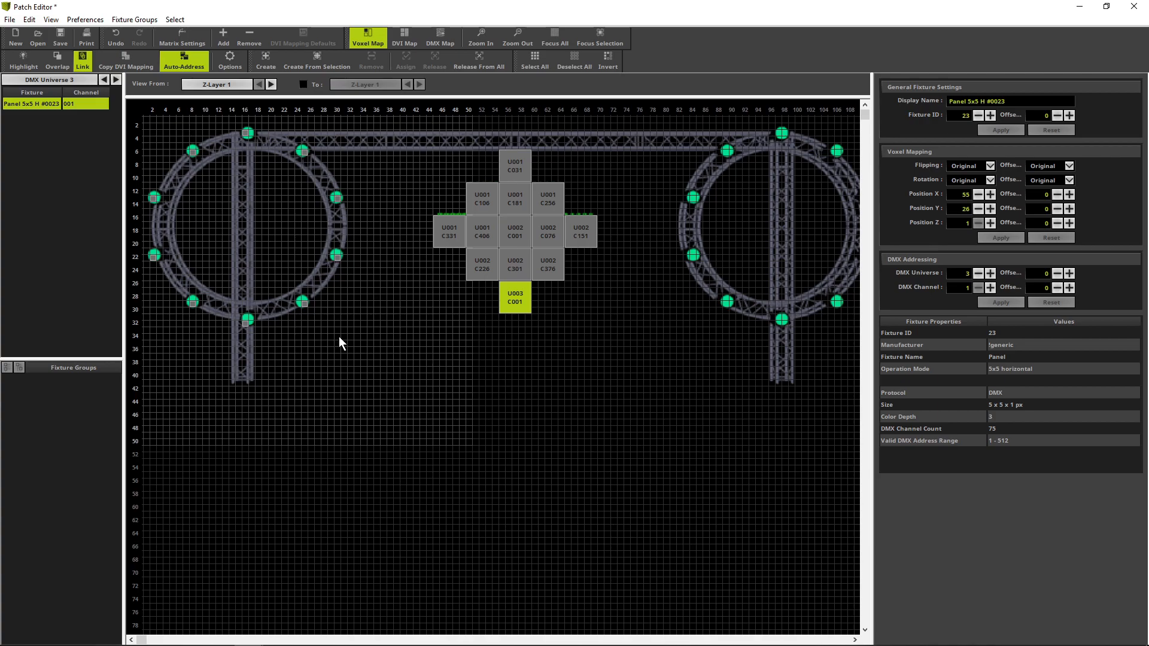
key("shift")
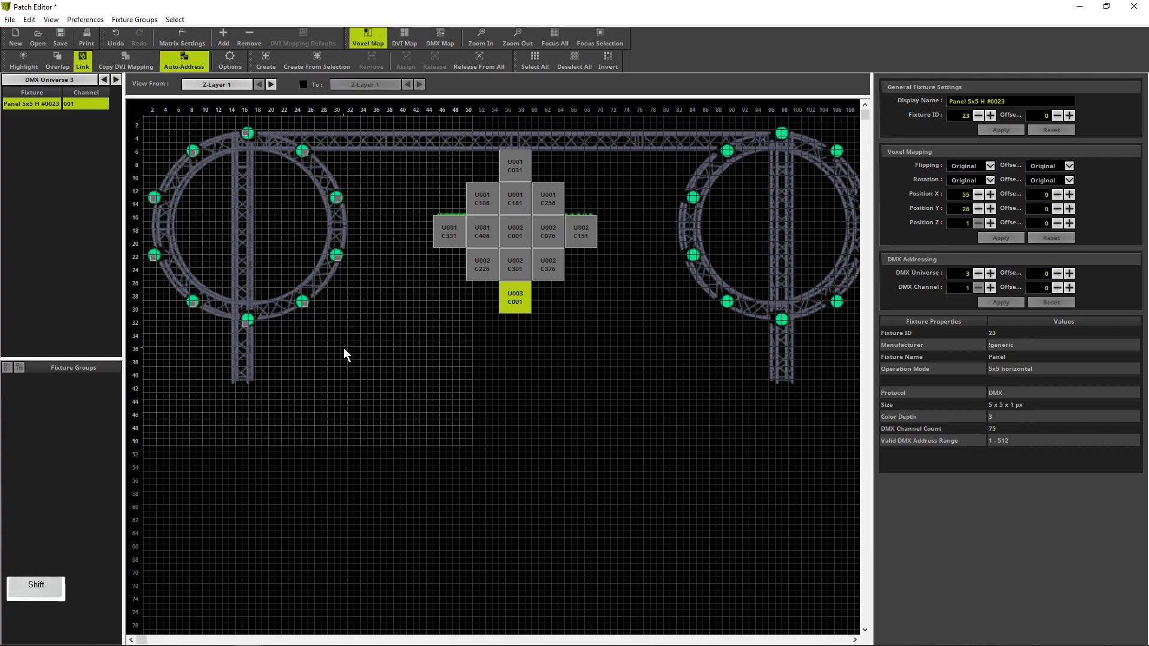
left_click_drag(346, 354, 308, 159)
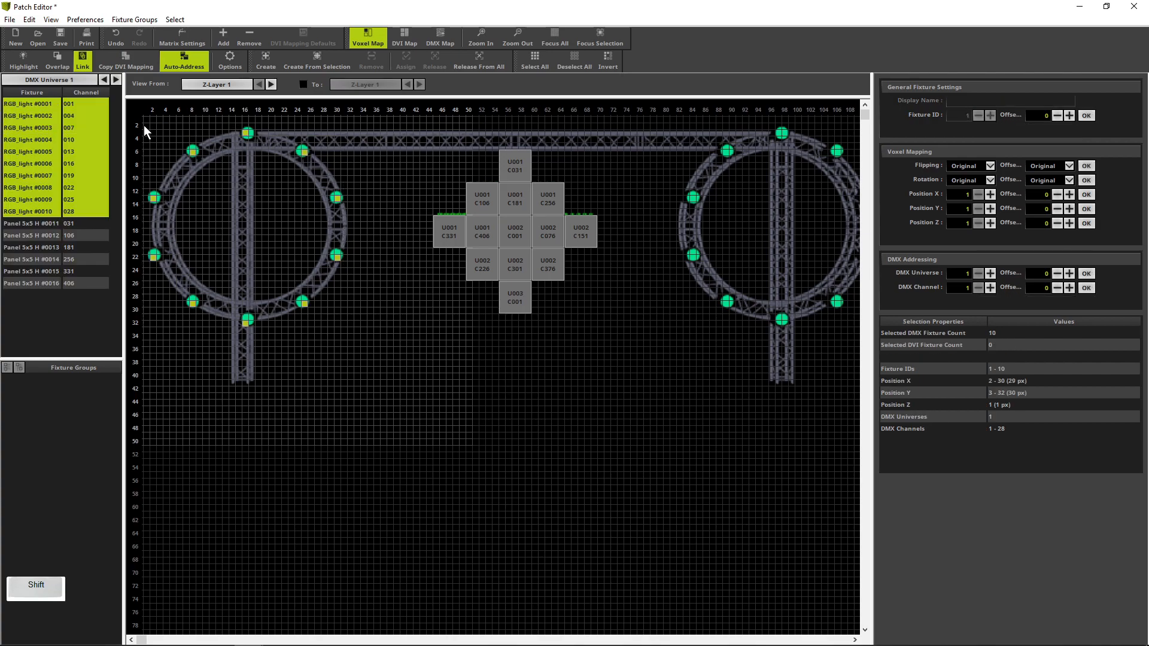
mouse_move(168, 135)
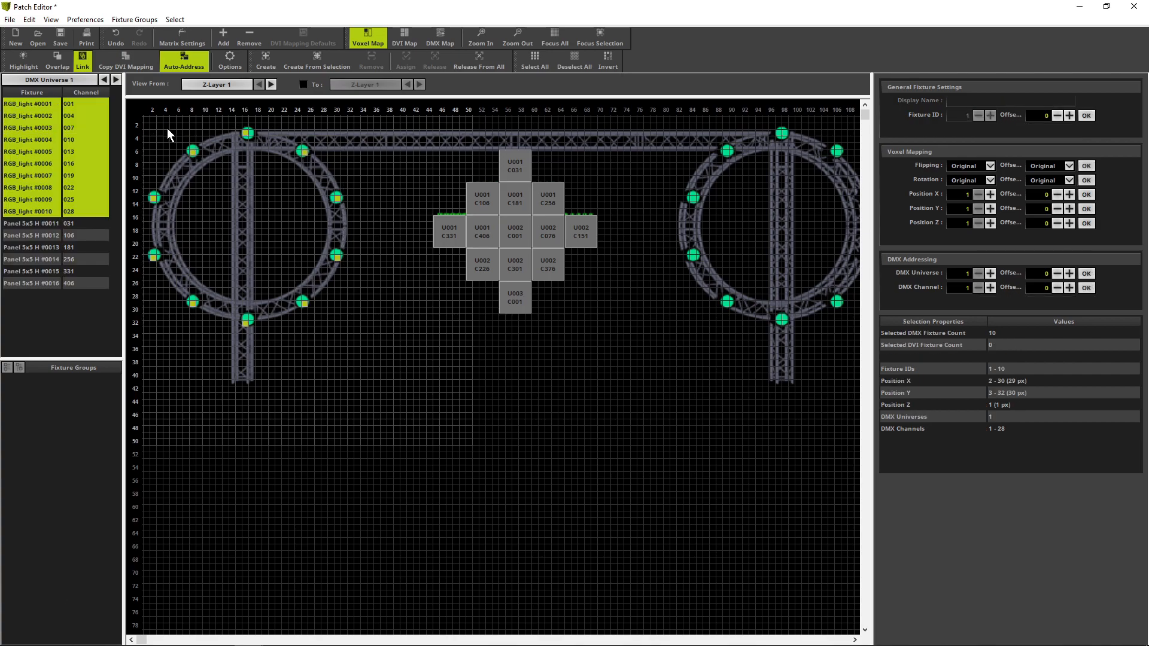
mouse_move(155, 203)
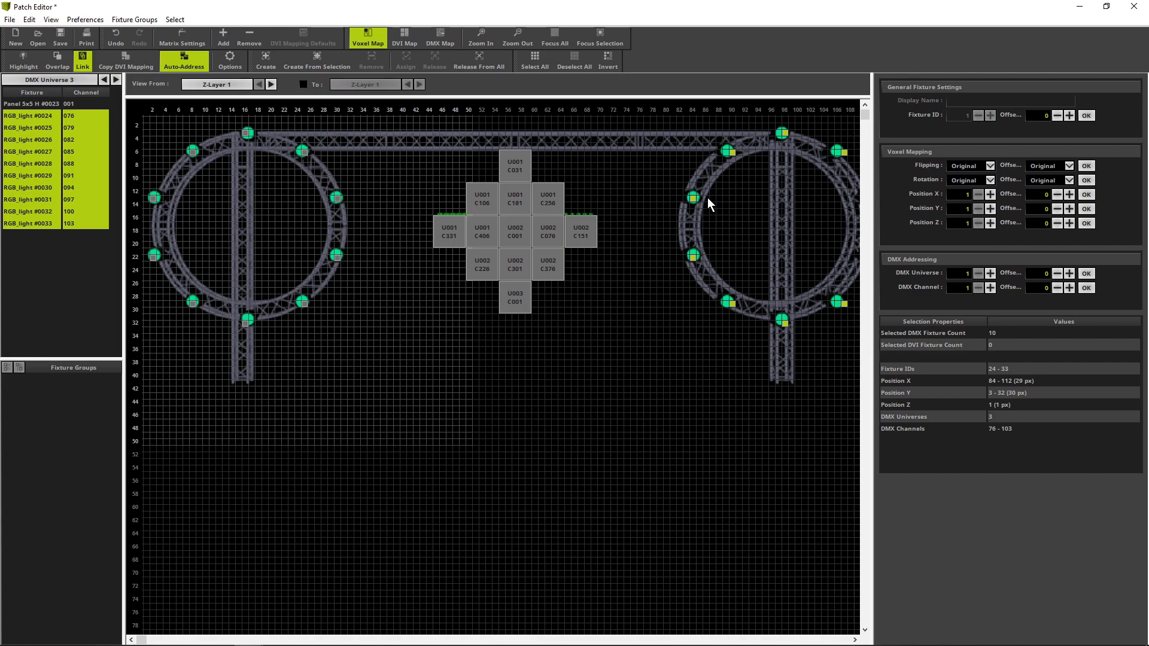
mouse_move(708, 209)
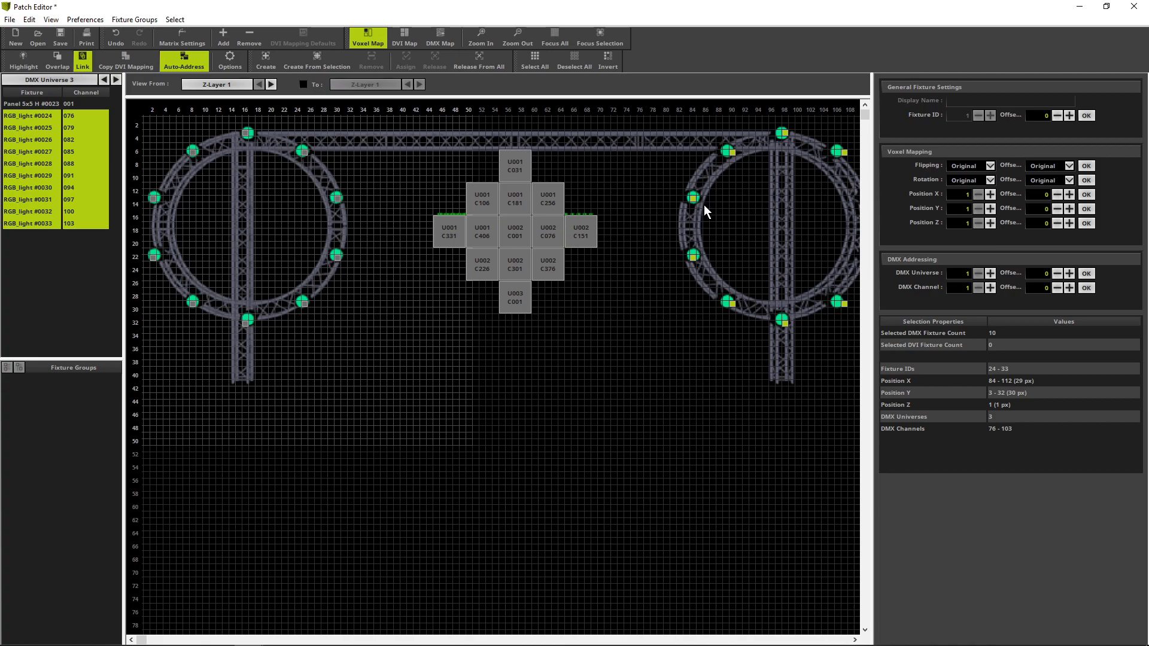
mouse_move(170, 55)
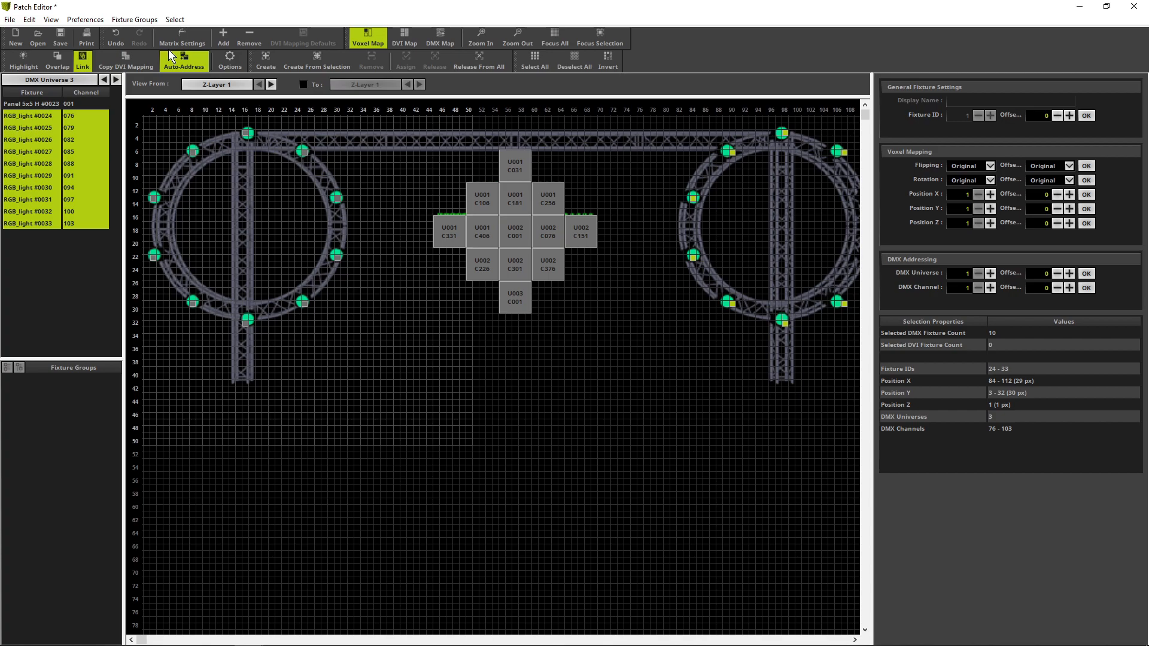
Step: Reopen Background Image settings and uncheck Enable to hide the truss picture
left_click(84, 19)
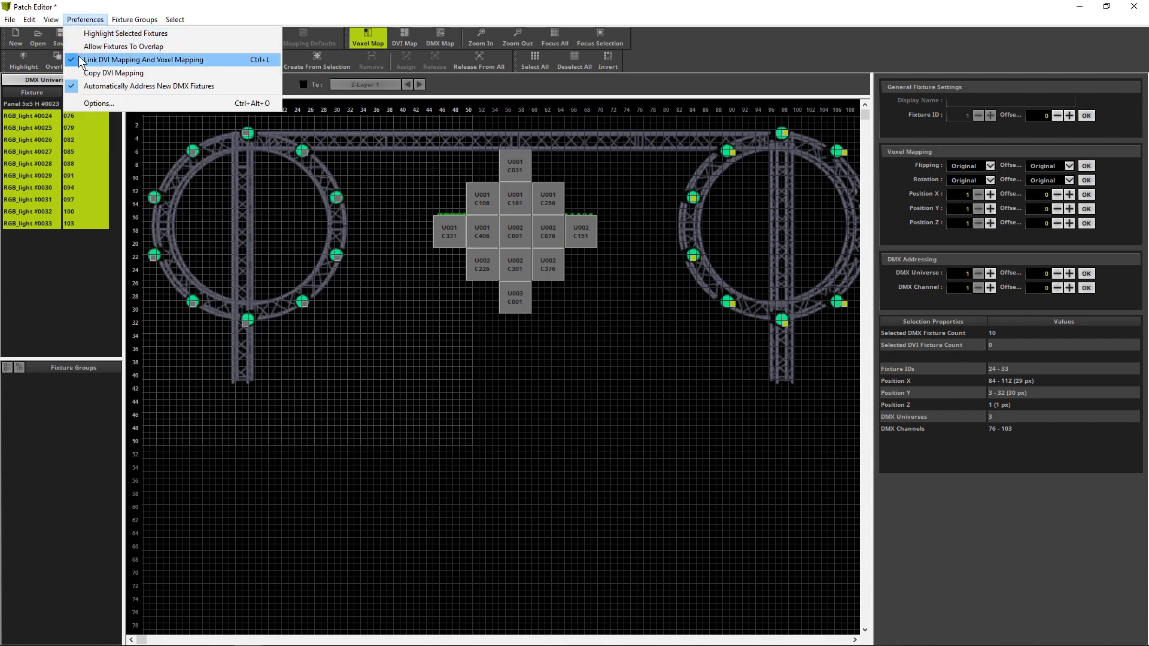
left_click(50, 19)
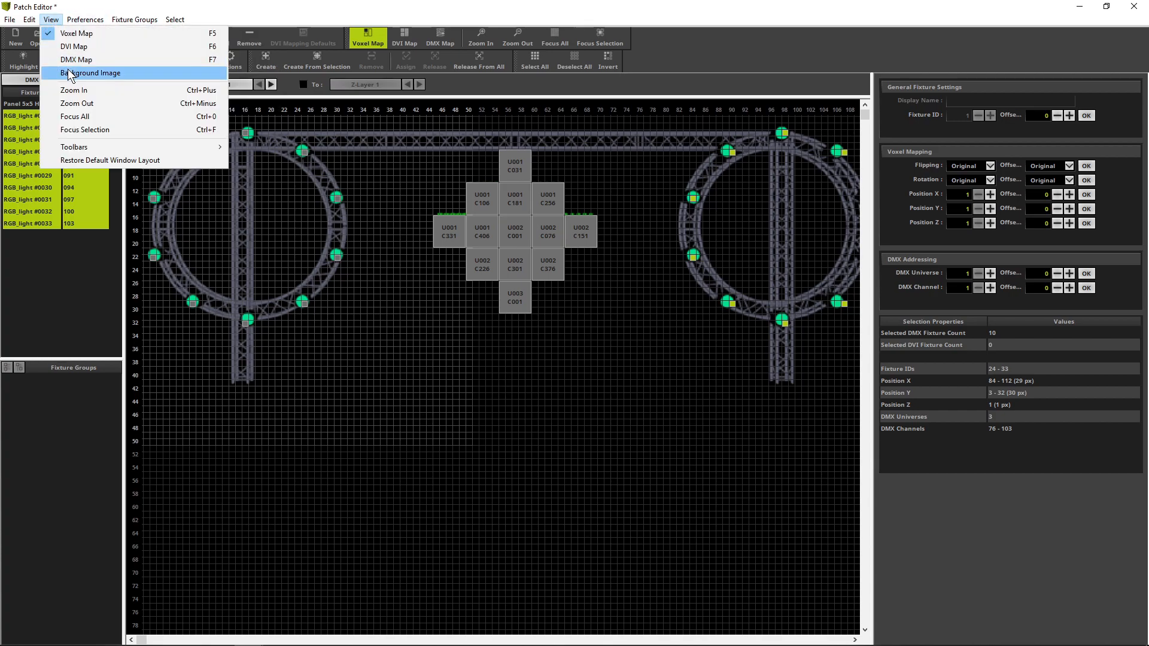
left_click(91, 73)
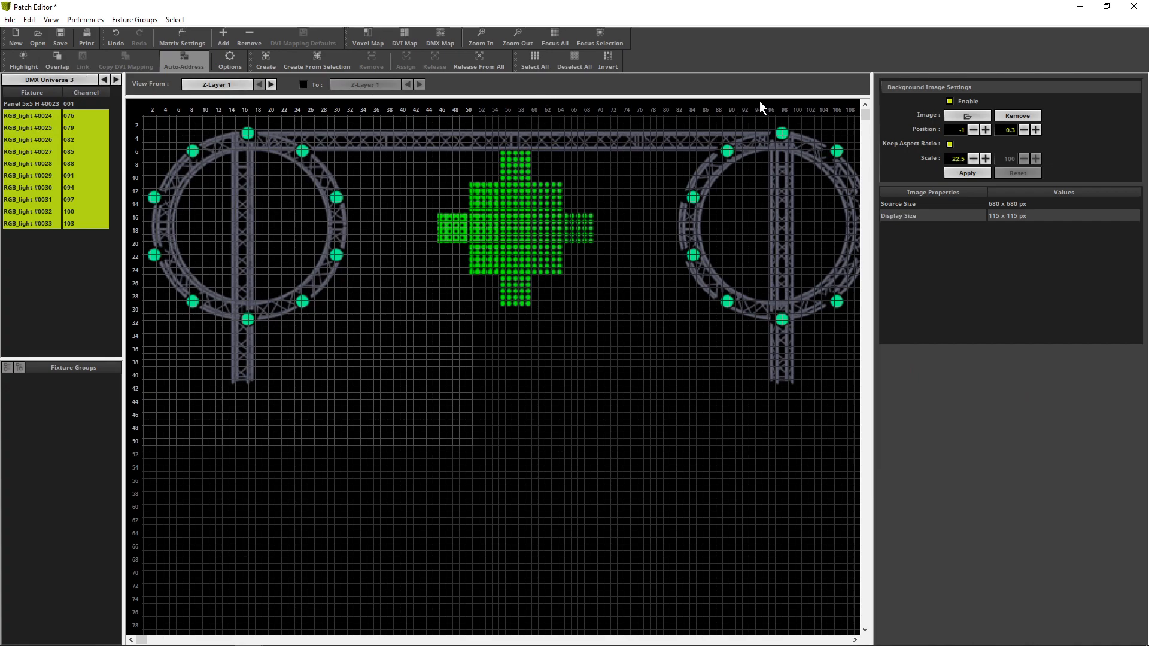
mouse_move(950, 103)
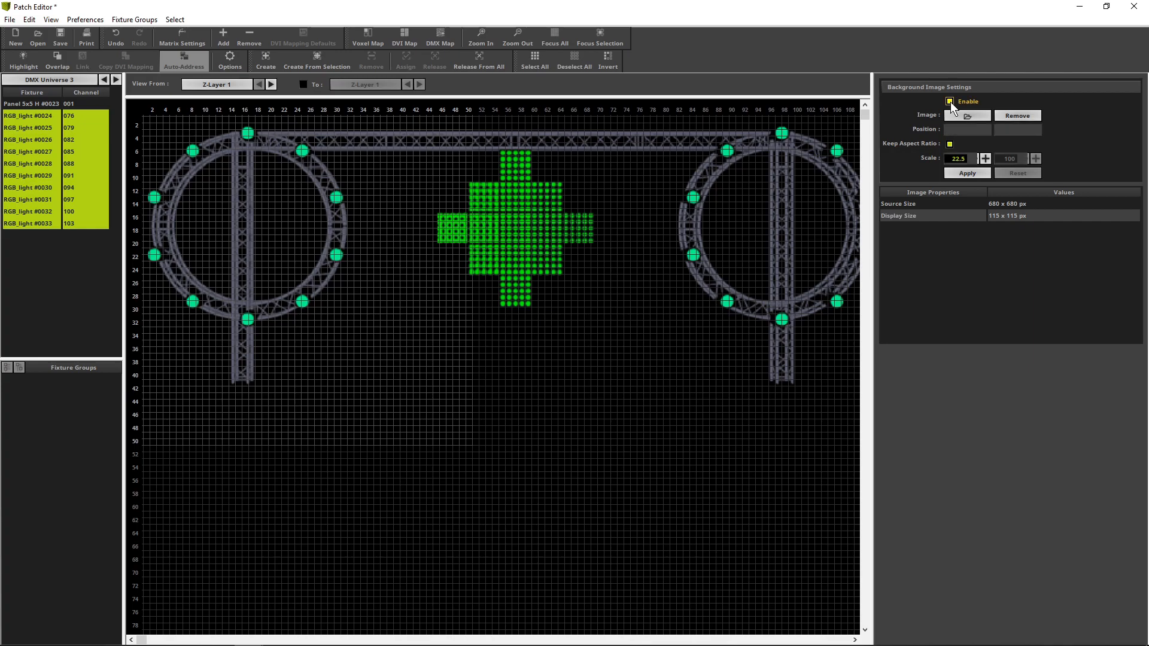
left_click(949, 100)
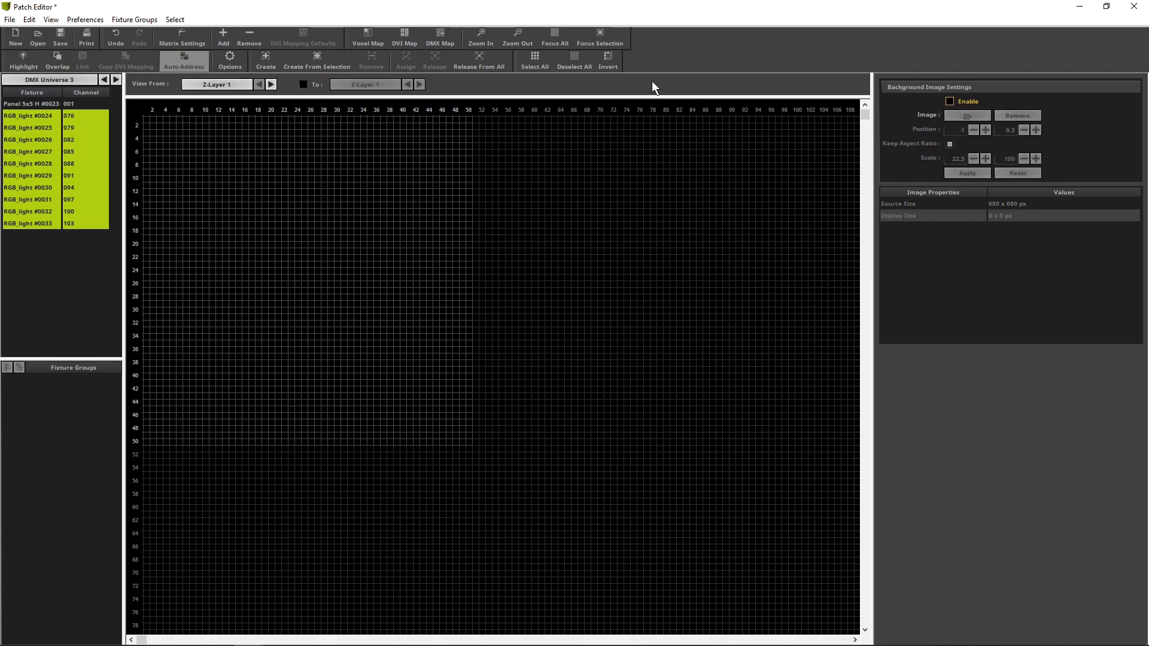
Step: Return to the Voxel Map view showing the circles and diamond panels on a plain grid
left_click(367, 37)
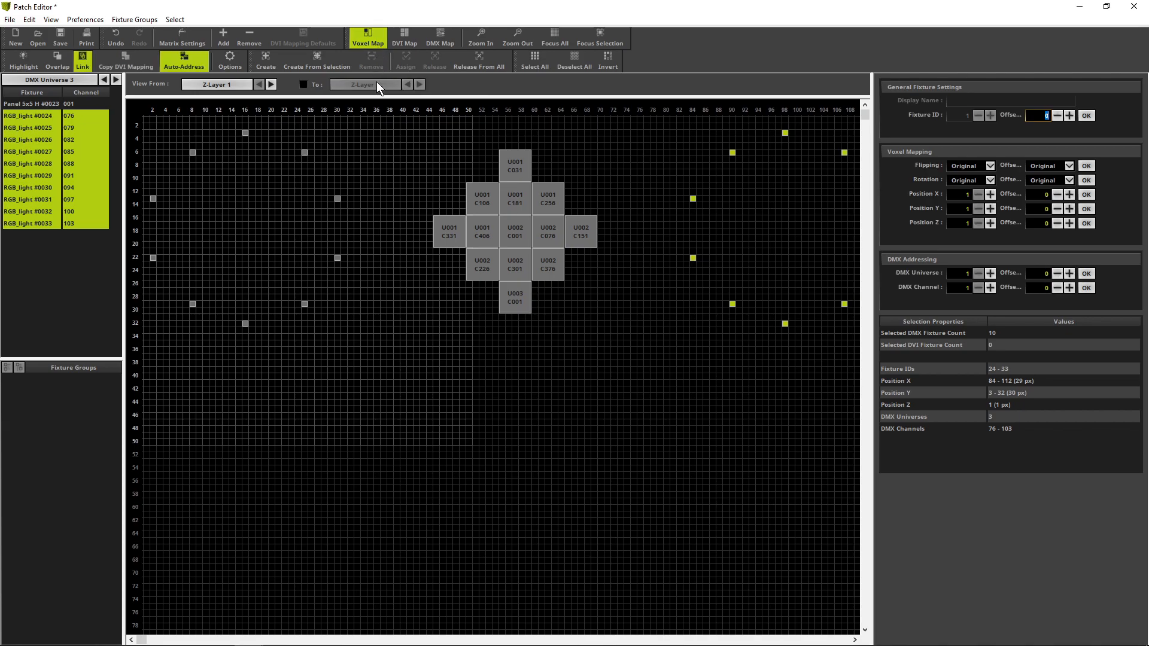
mouse_move(374, 152)
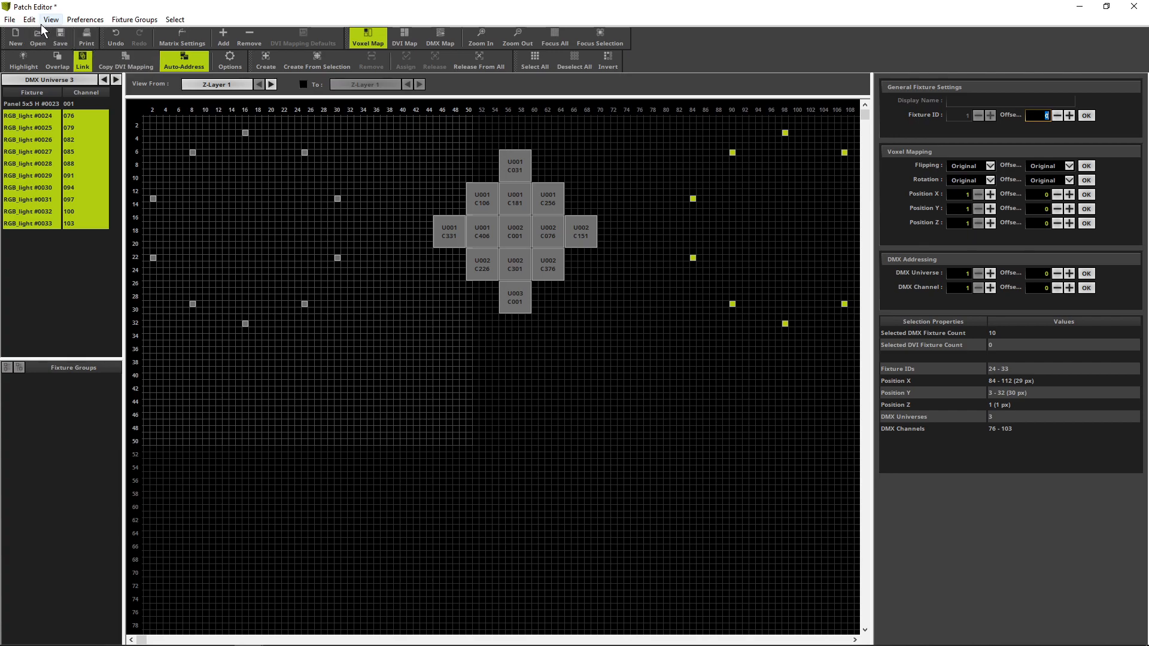
left_click(28, 19)
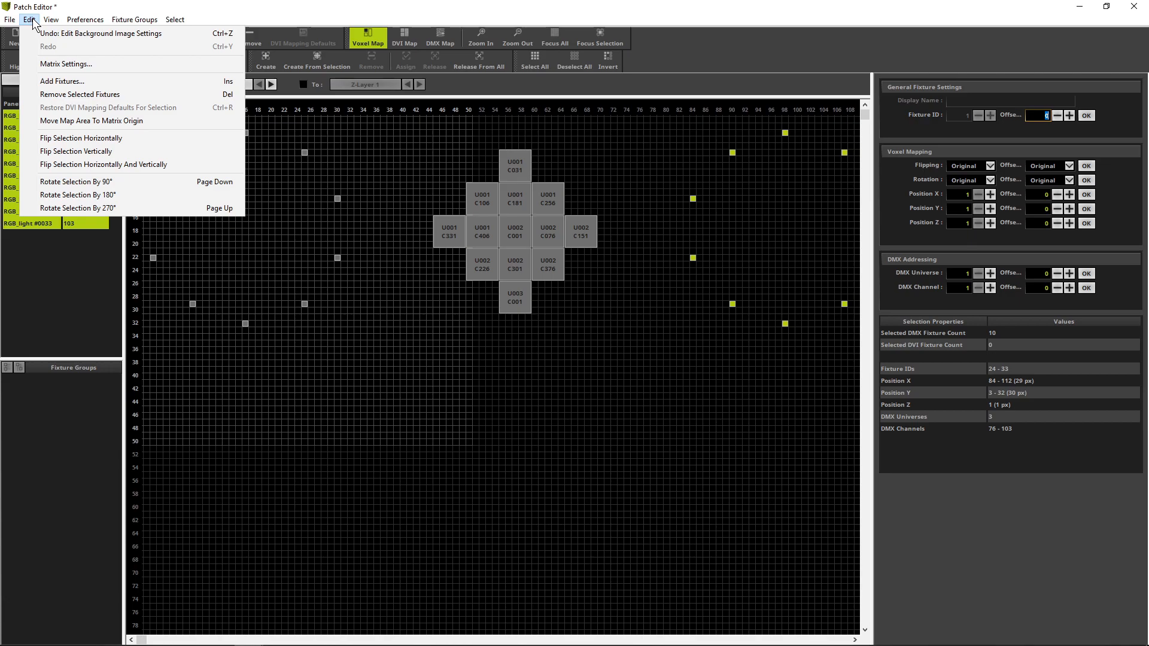
mouse_move(91, 120)
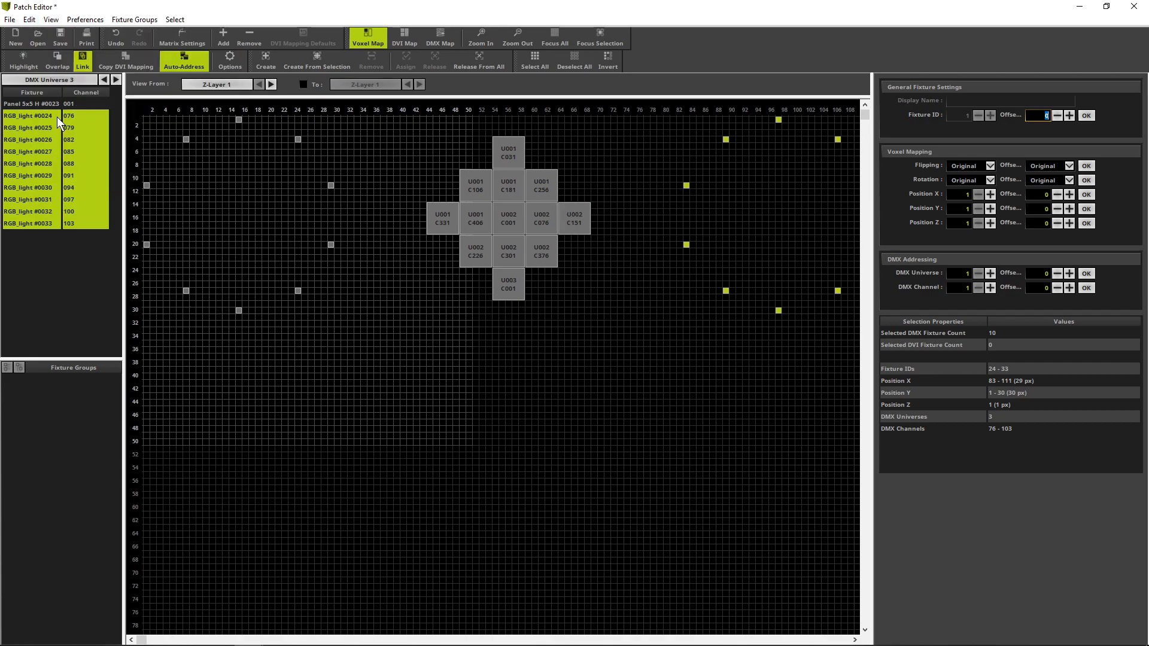
mouse_move(133, 99)
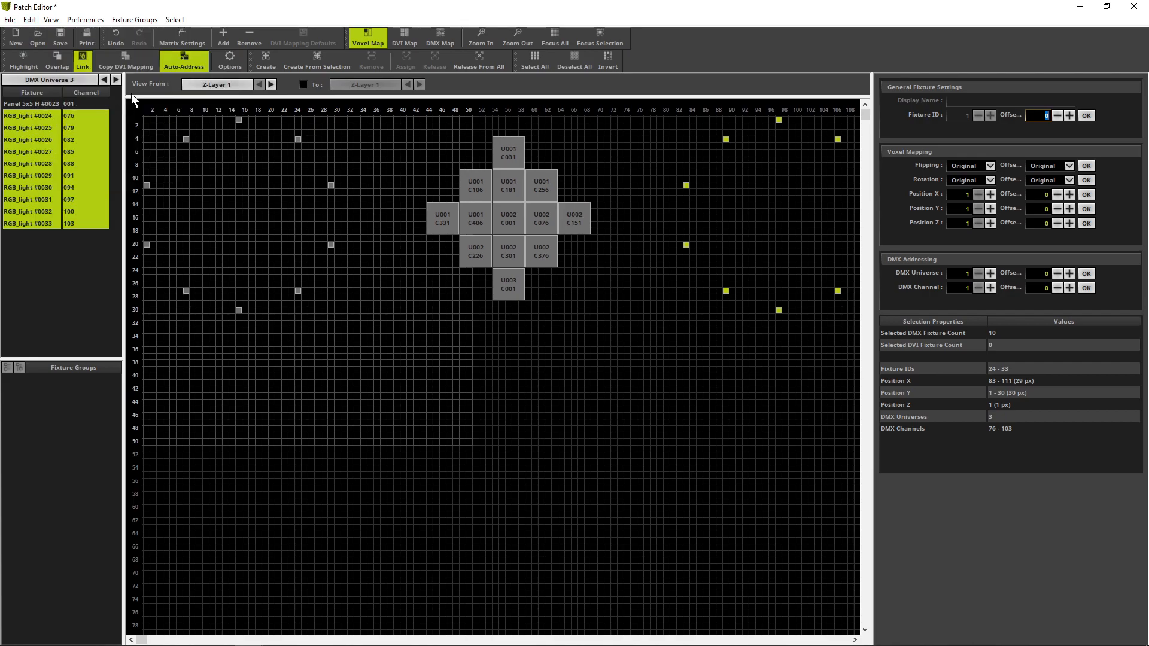
Step: Match the matrix size to the voxel map area, giving 111 × 30
left_click(182, 37)
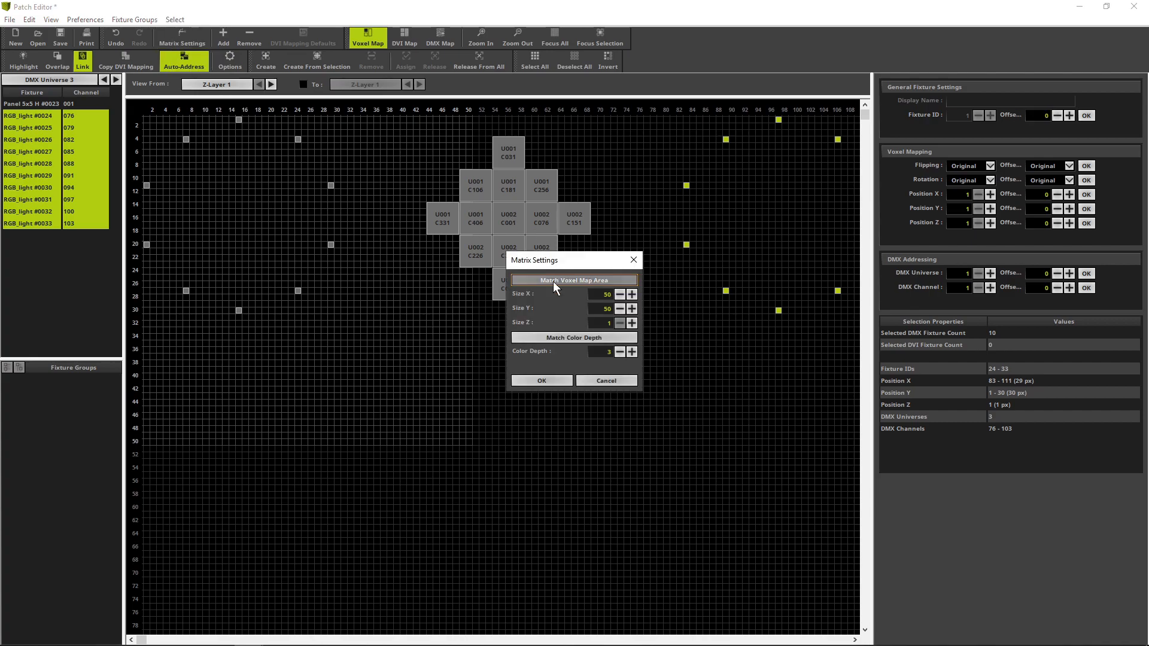
left_click(573, 280)
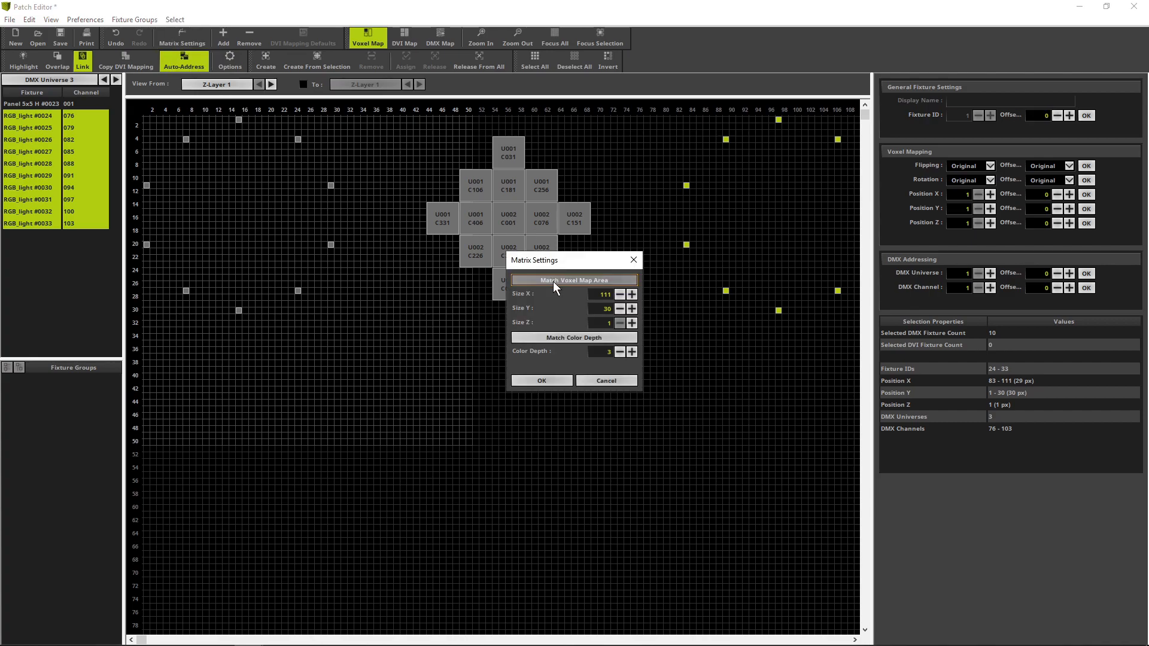
left_click(541, 380)
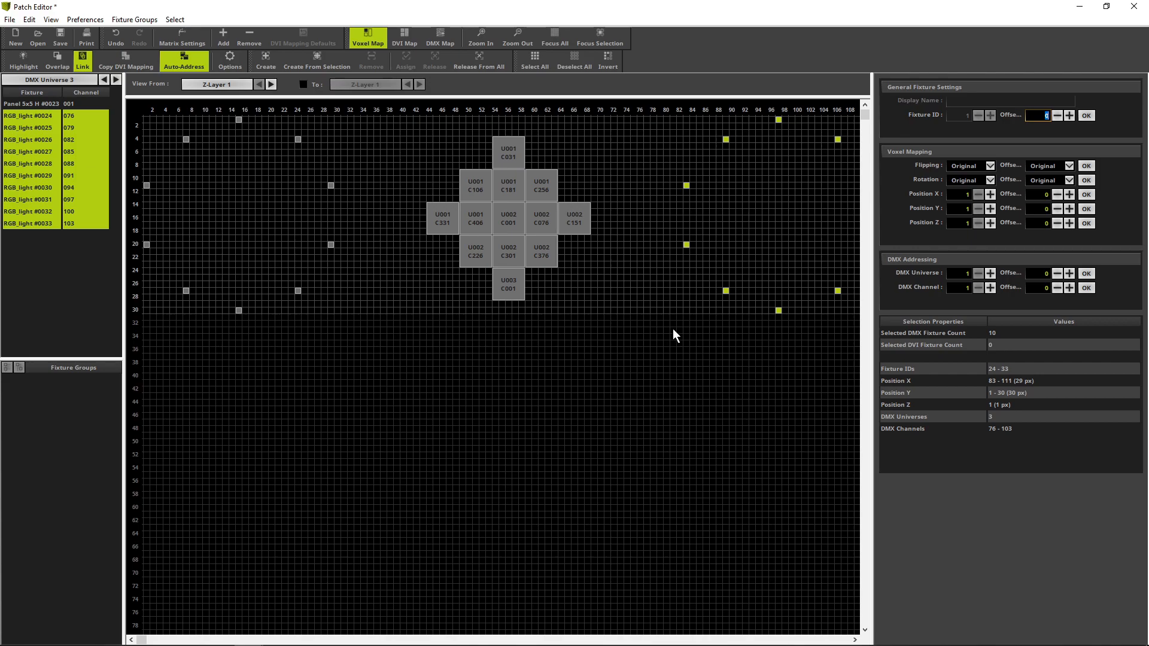
mouse_move(1103, 57)
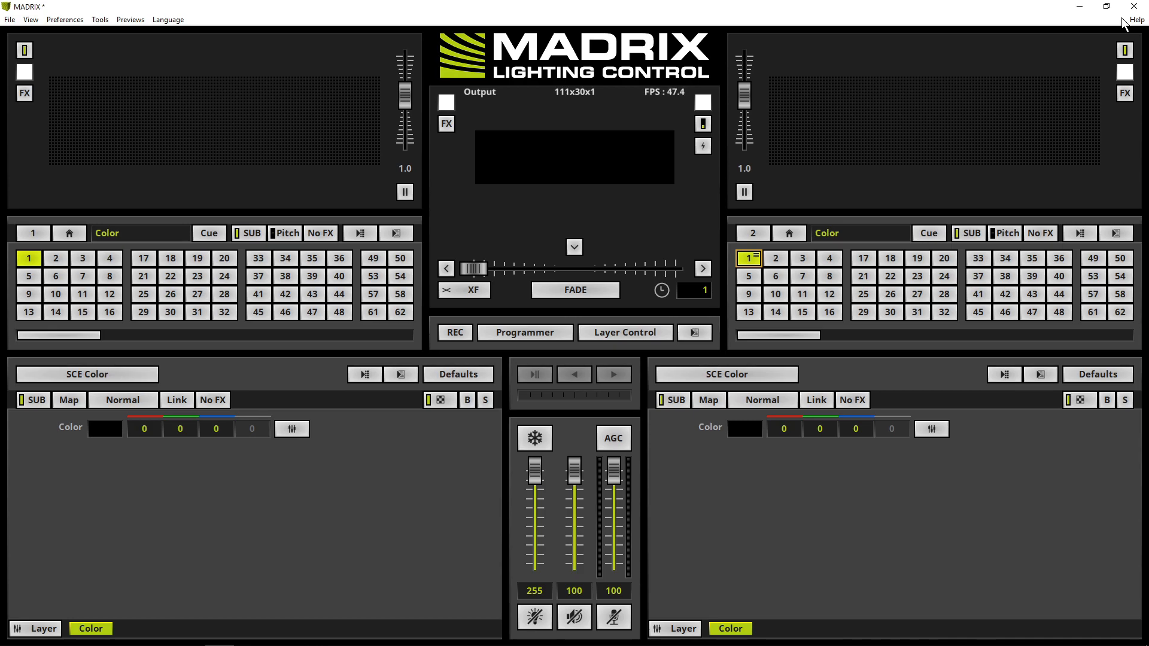
mouse_move(564, 185)
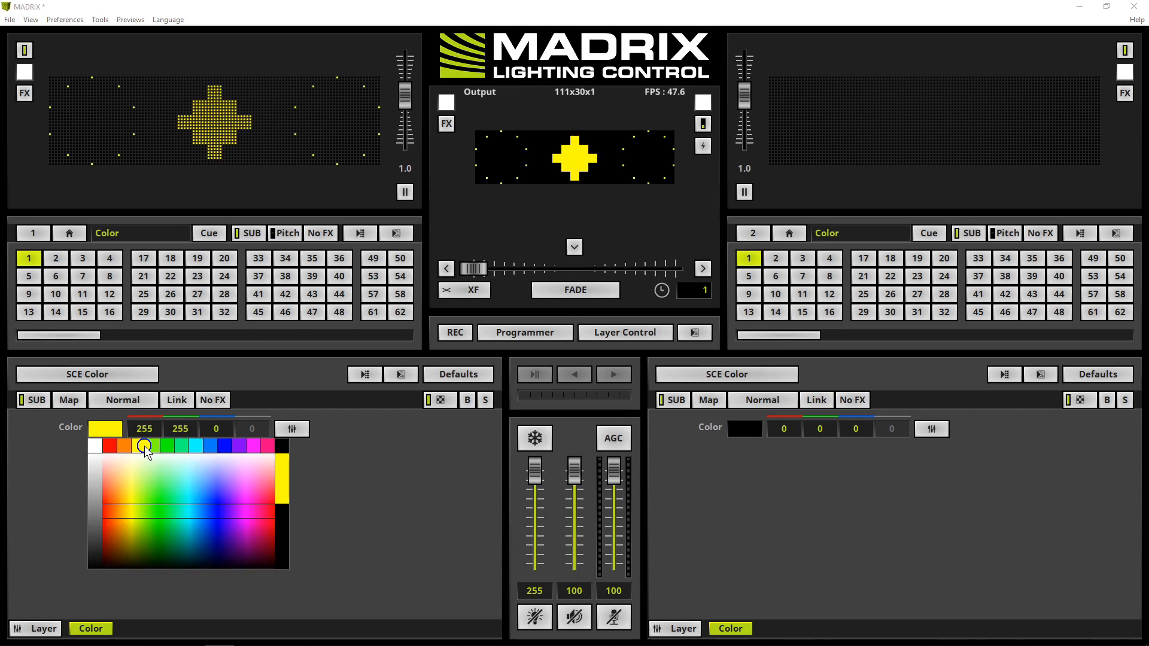
Step: Pick green (127, 255, 0) for the left deck's SCE Color effect
left_click(145, 452)
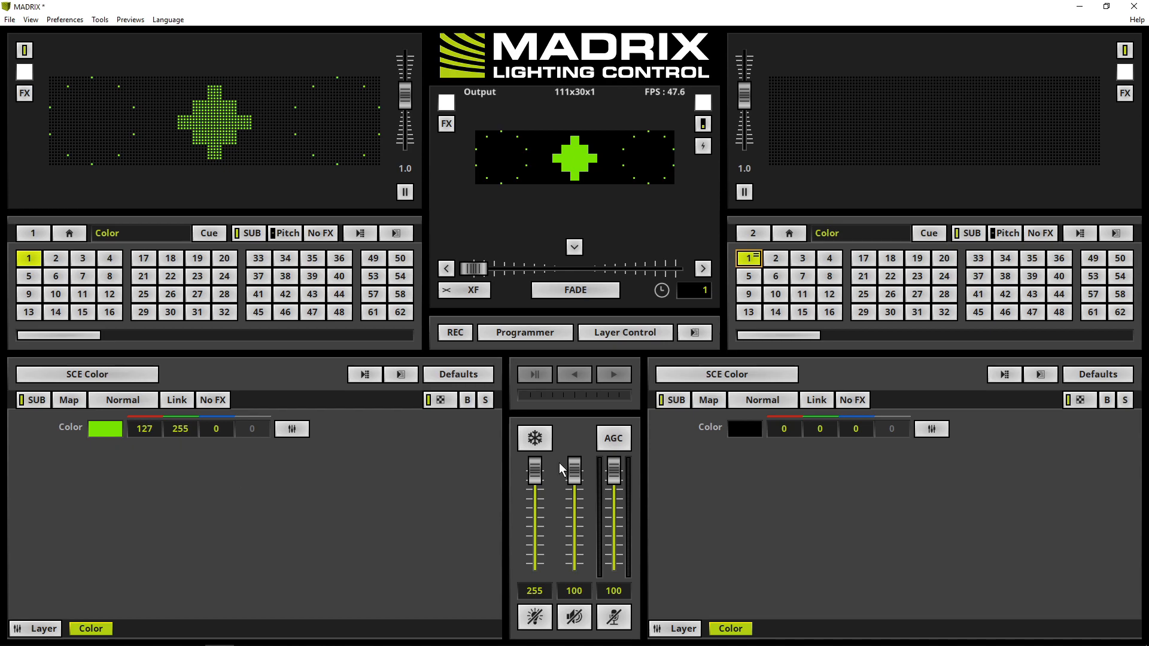
Step: Load an SCE Gradient on the right deck with a Square Implode shape
left_click(724, 374)
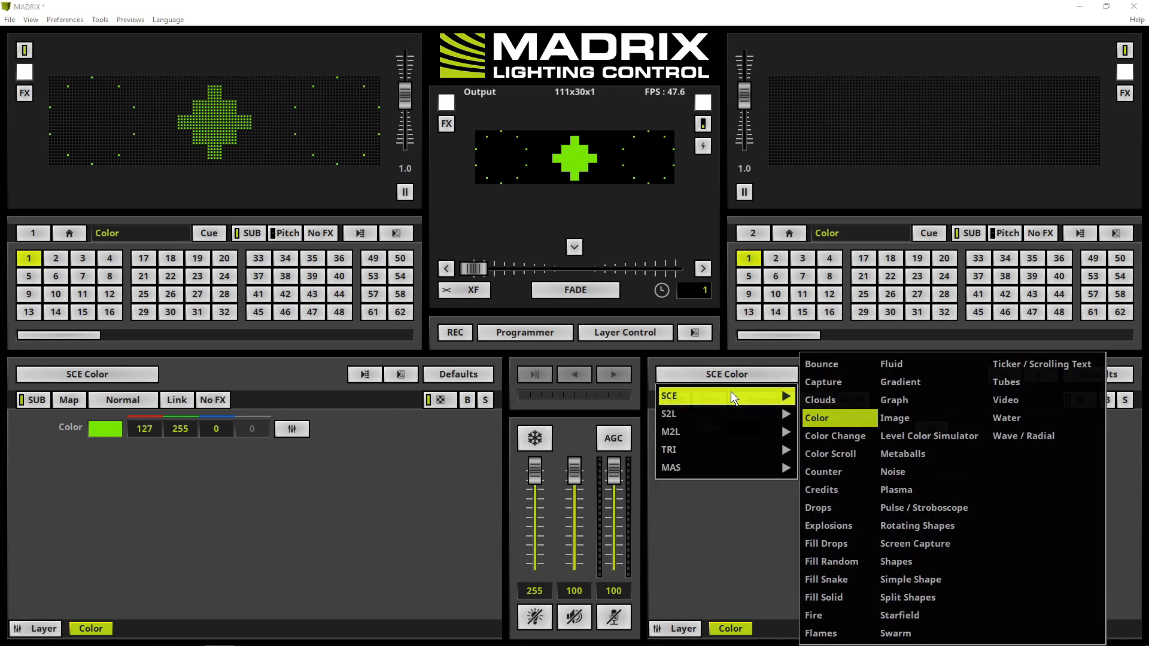
left_click(900, 381)
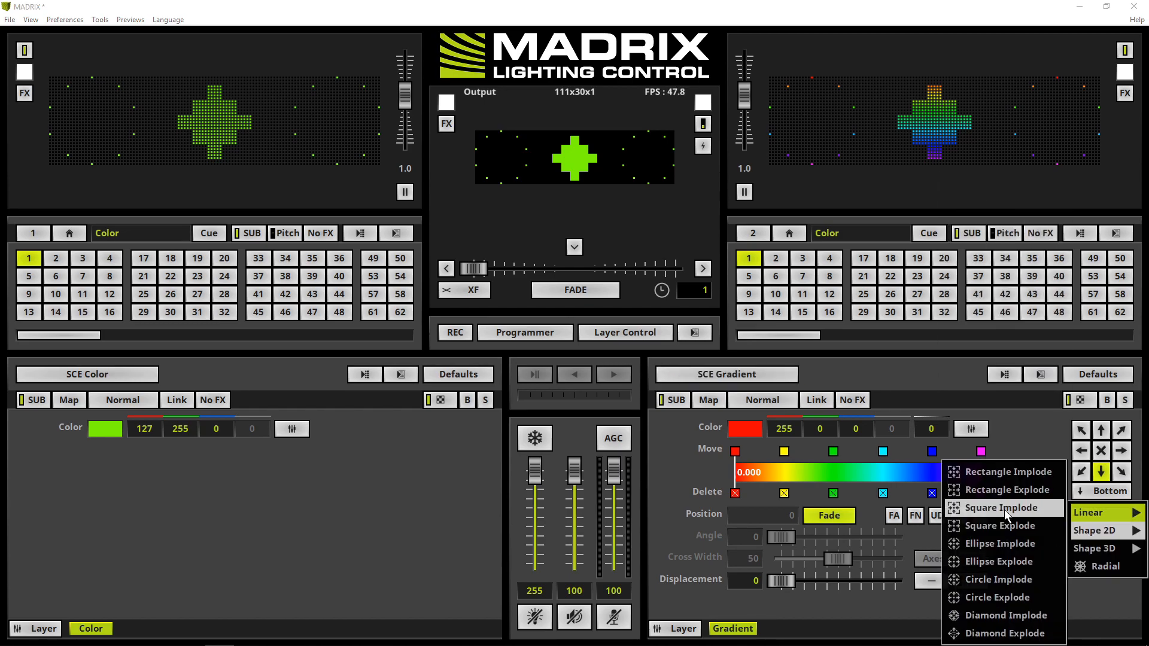
left_click(1002, 507)
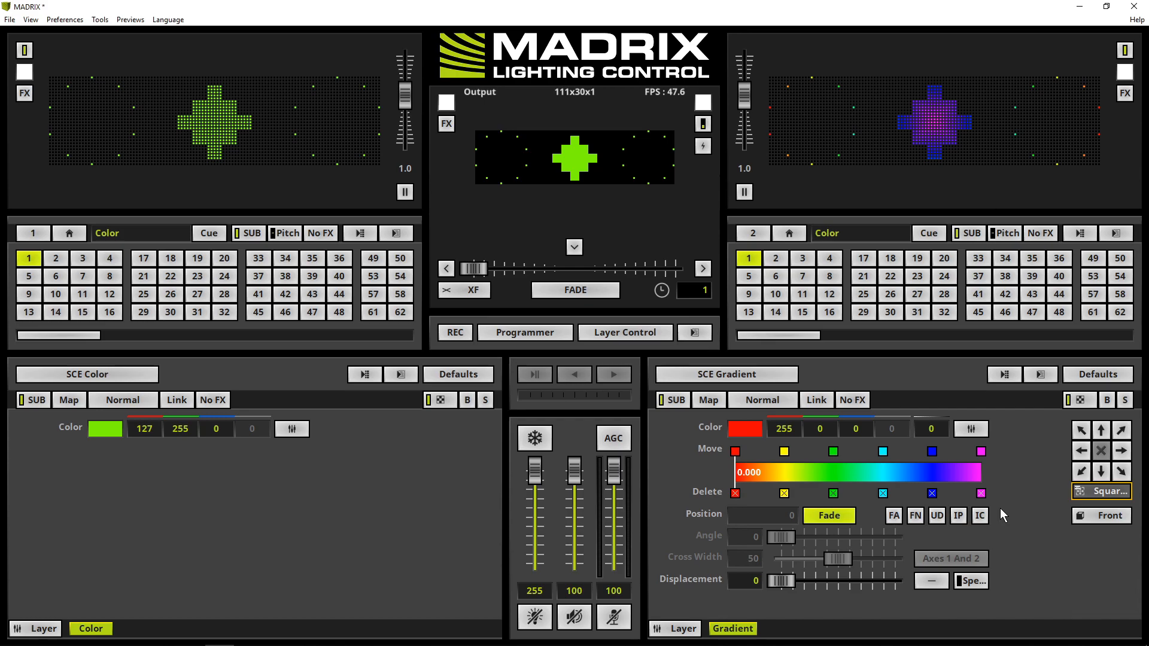